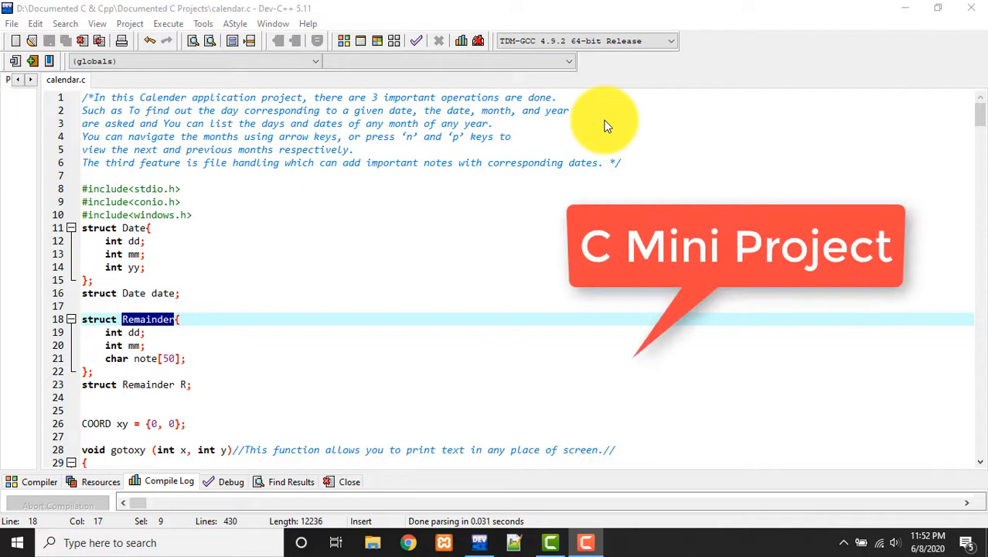
pyautogui.moveTo(634, 173)
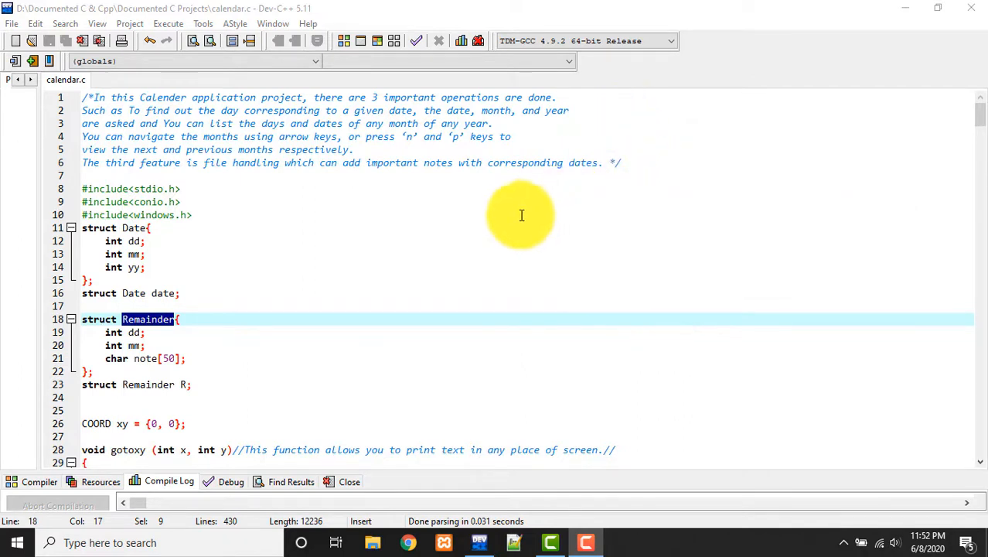
pyautogui.moveTo(467, 247)
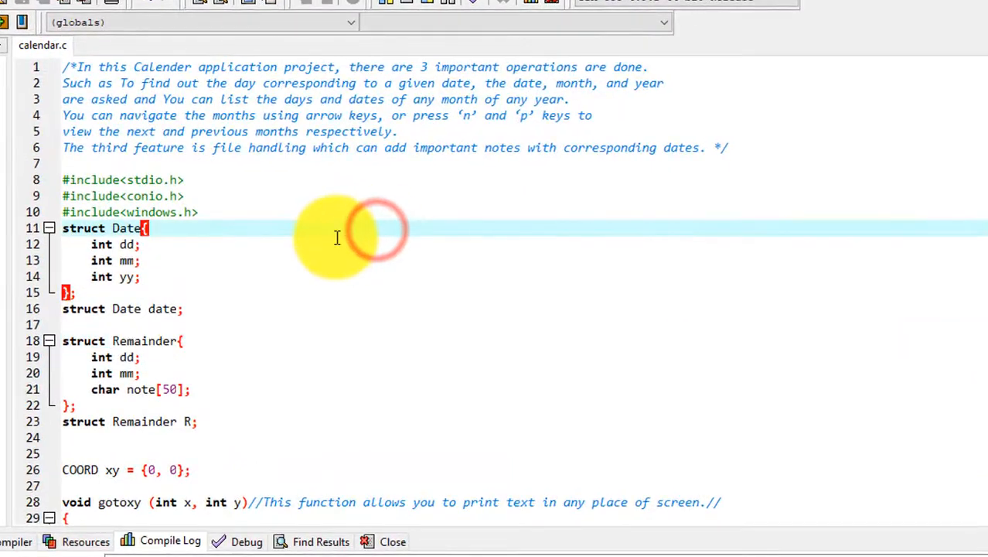
# Scroll through the calendar.c source in the editor to review the code.
pyautogui.scroll(-3)
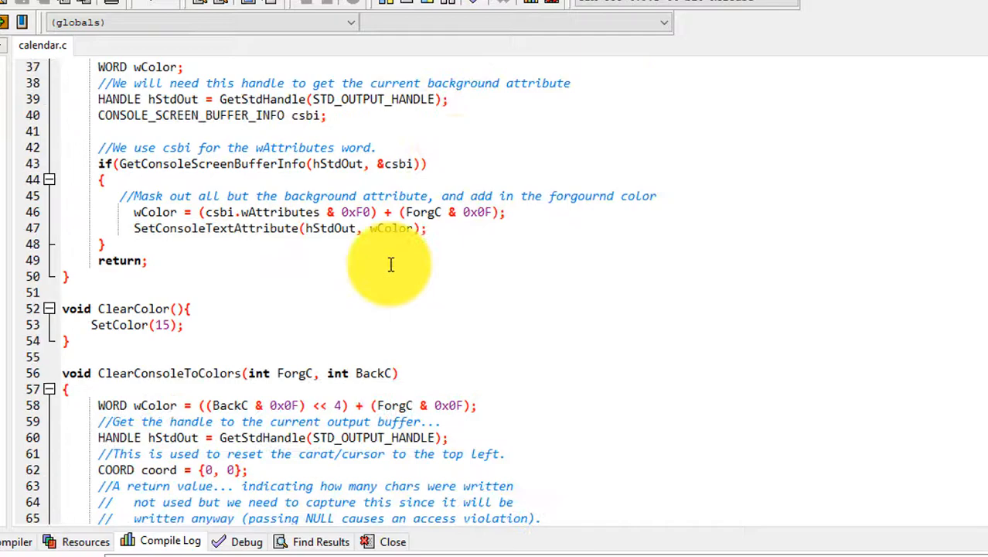
pyautogui.scroll(-3)
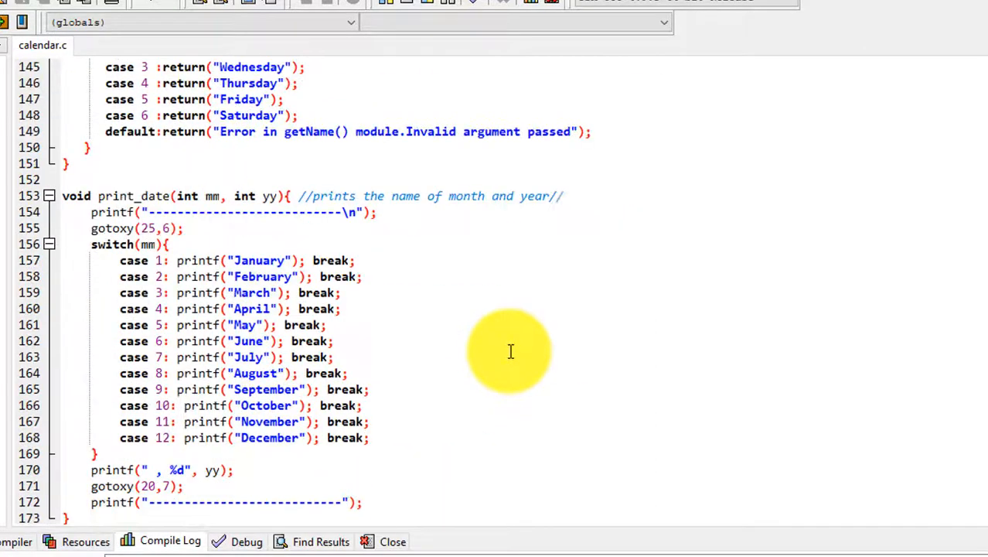
pyautogui.scroll(-3)
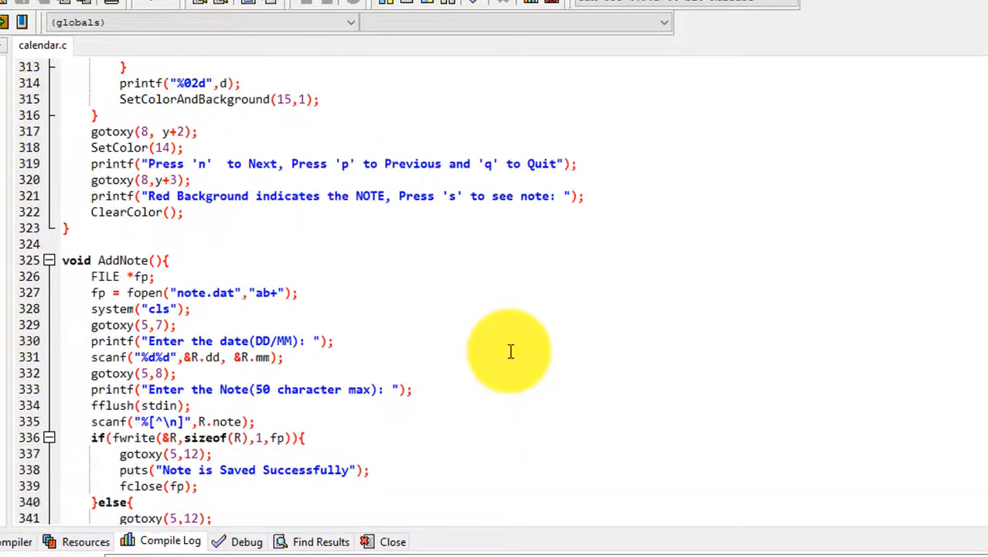
pyautogui.scroll(-3)
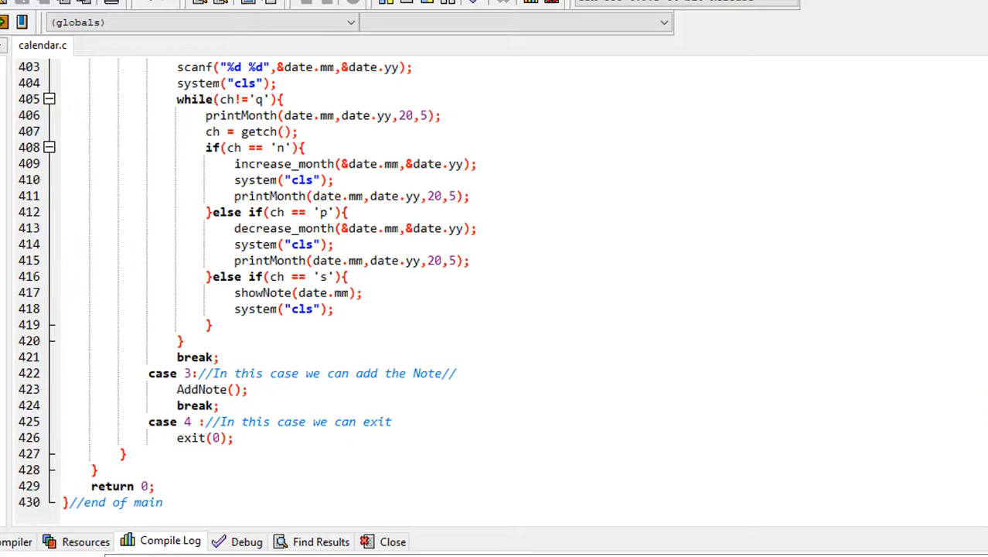
pyautogui.scroll(3)
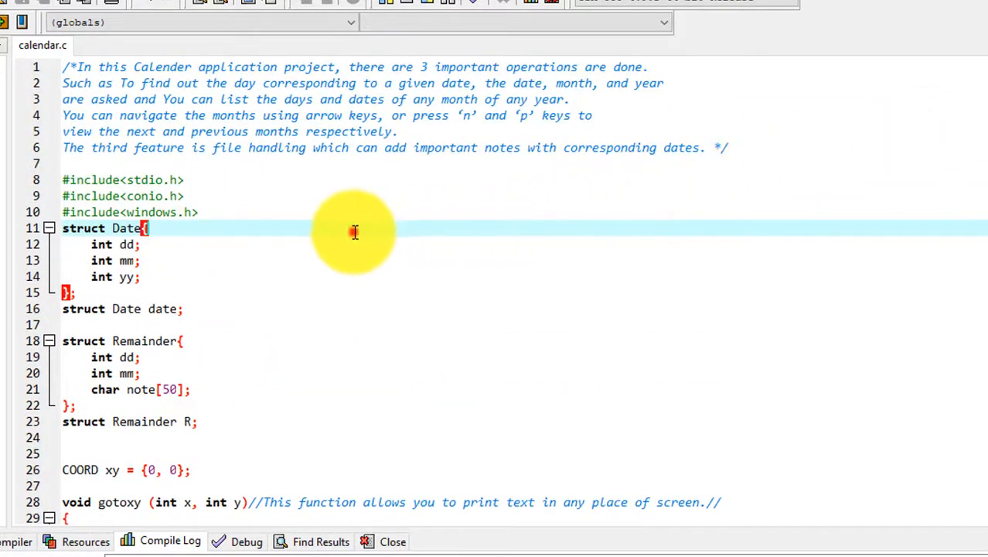
pyautogui.click(139, 275)
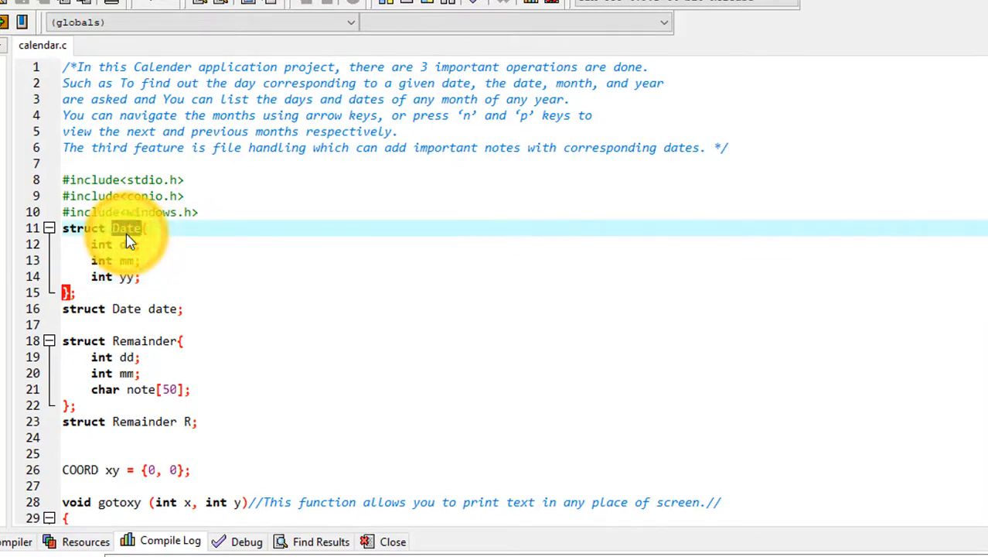
pyautogui.scroll(-3)
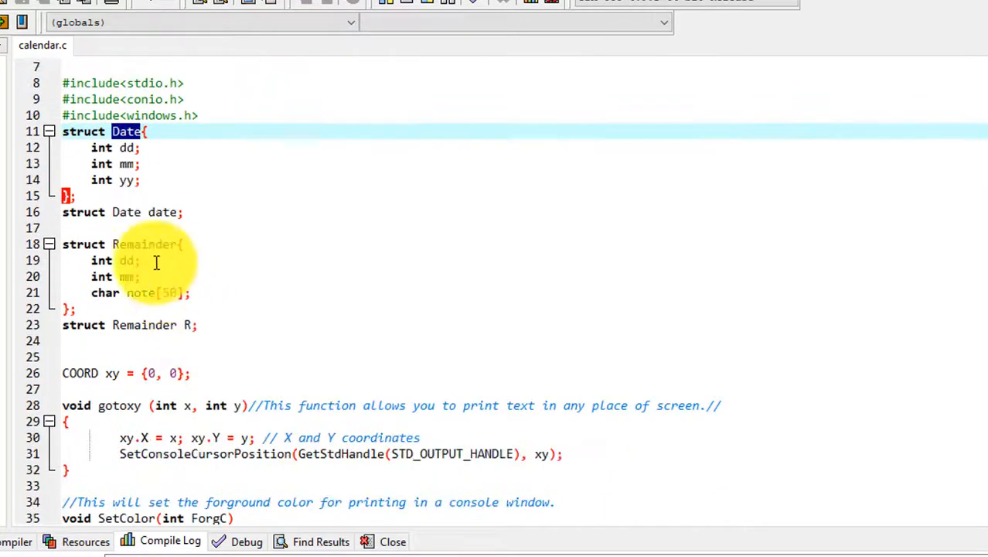
pyautogui.moveTo(152, 244)
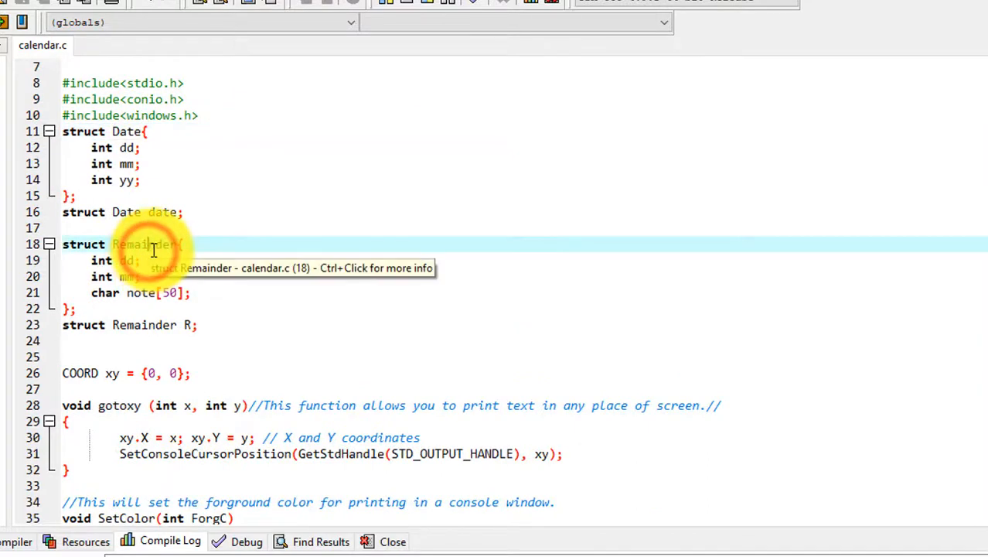
pyautogui.moveTo(167, 222)
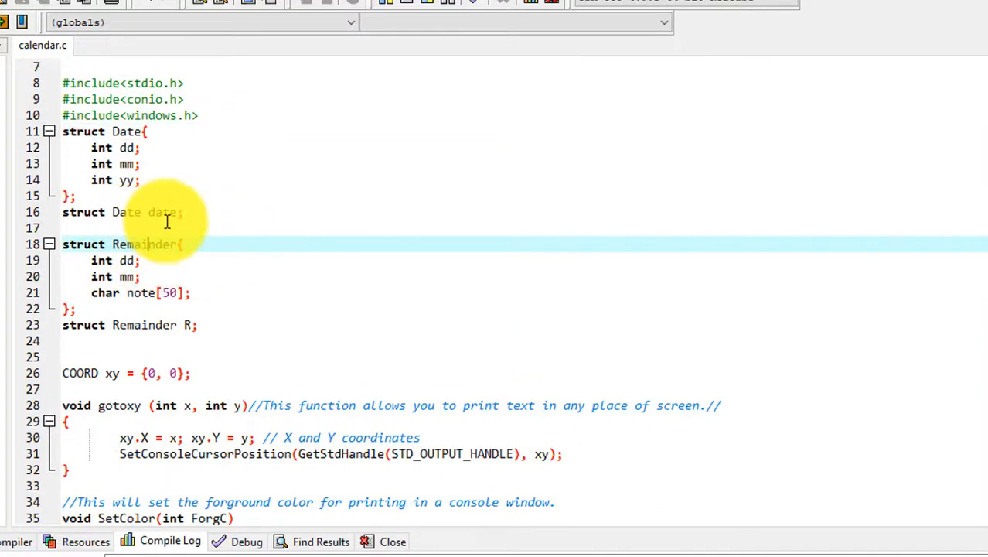
pyautogui.scroll(-3)
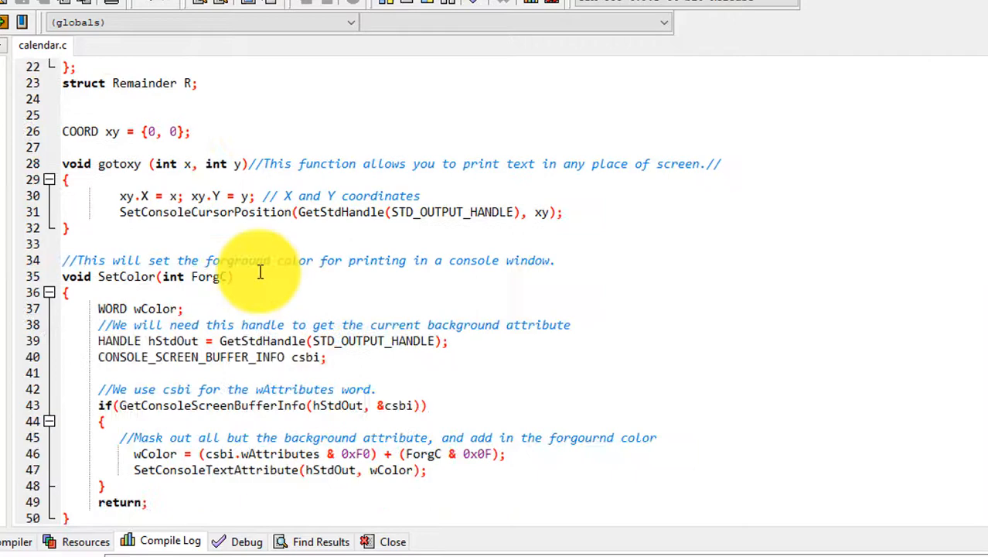
pyautogui.scroll(-3)
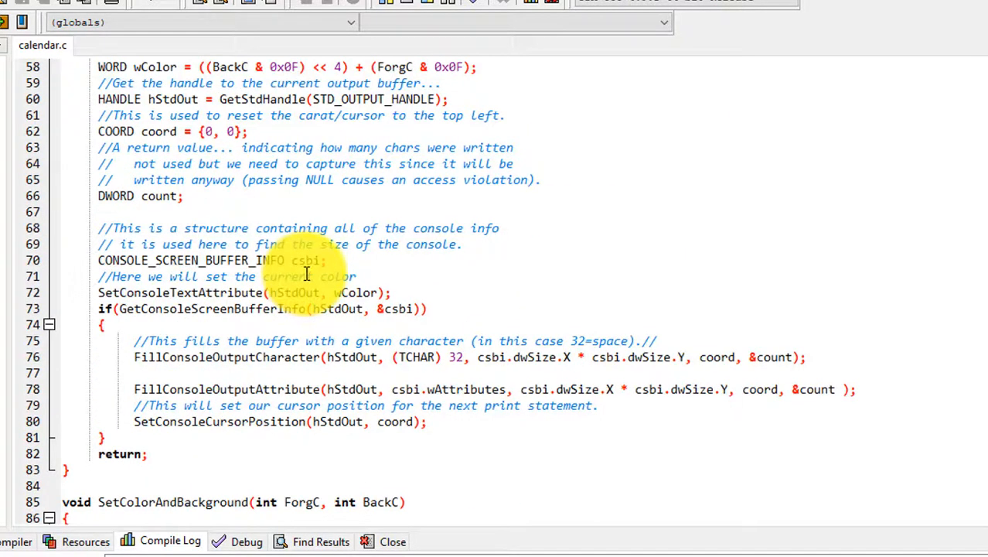
pyautogui.scroll(-3)
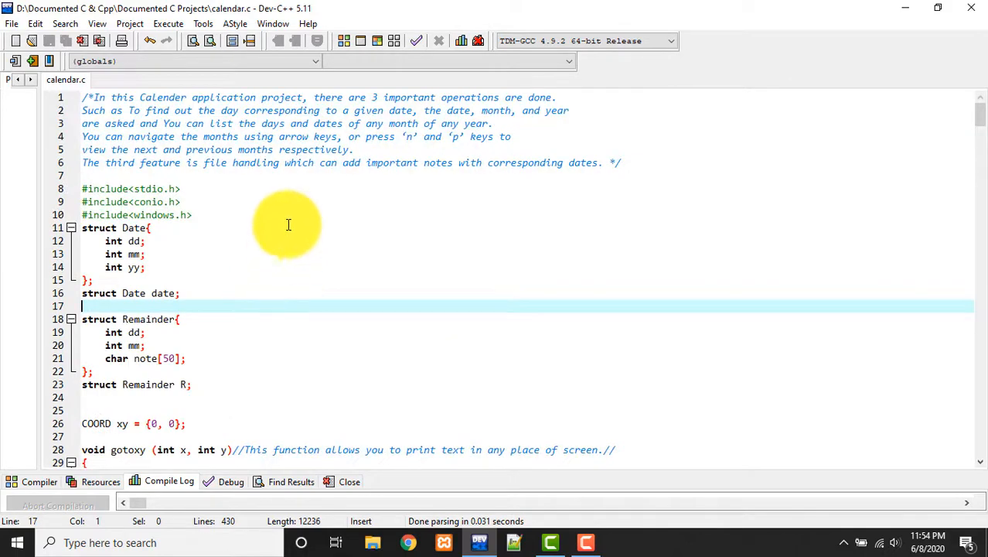
# Compile and run calendar.c so the Calendar Project console menu appears.
pyautogui.click(167, 23)
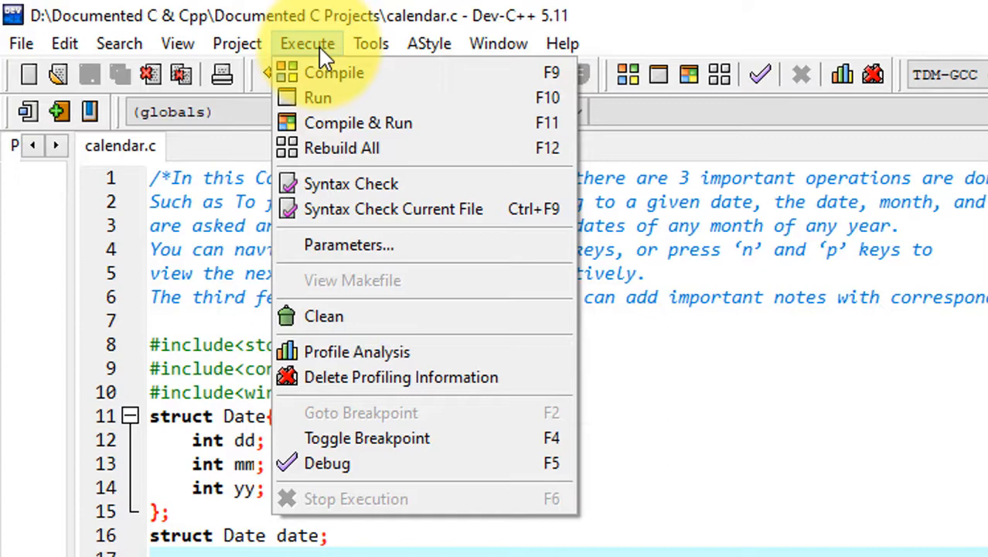
pyautogui.moveTo(340, 98)
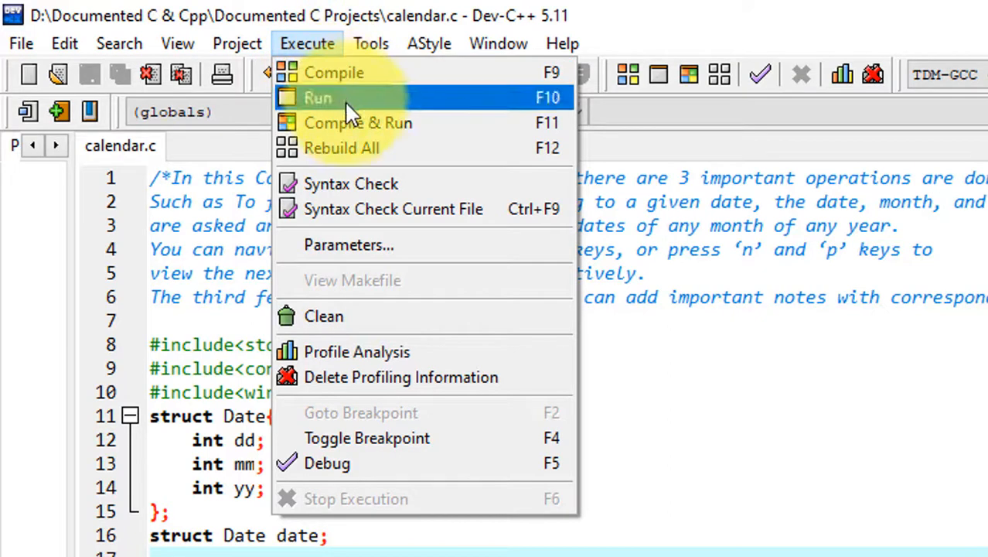
pyautogui.moveTo(436, 123)
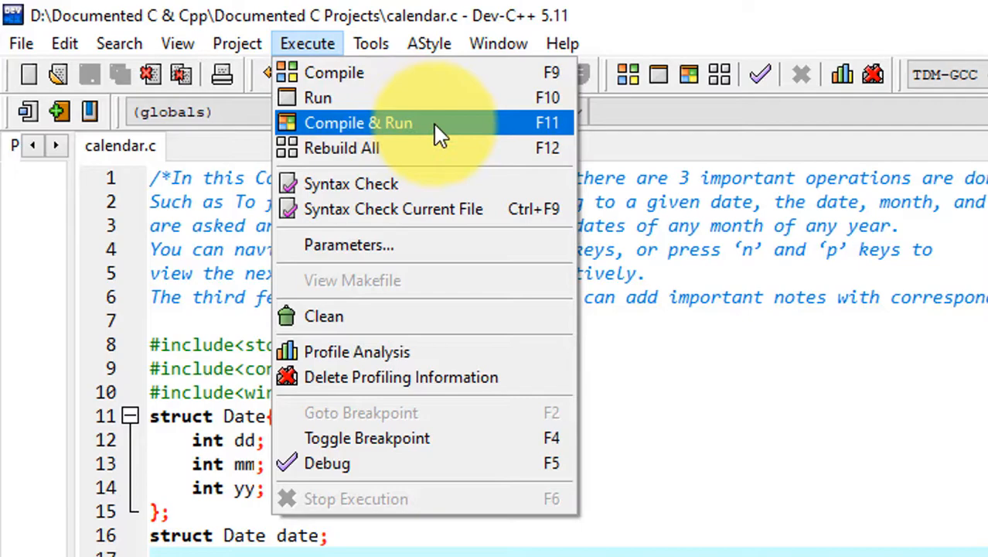
pyautogui.click(359, 122)
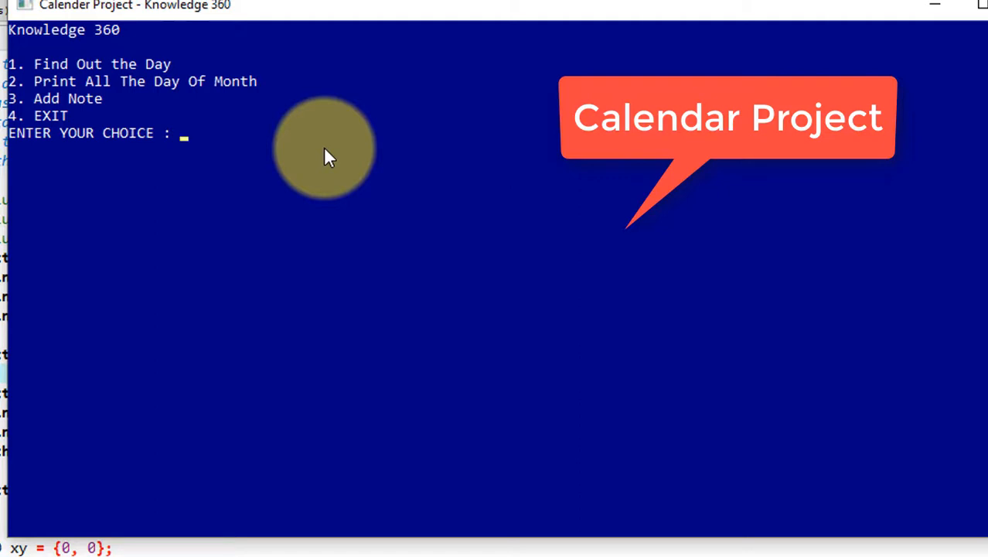
pyautogui.moveTo(204, 121)
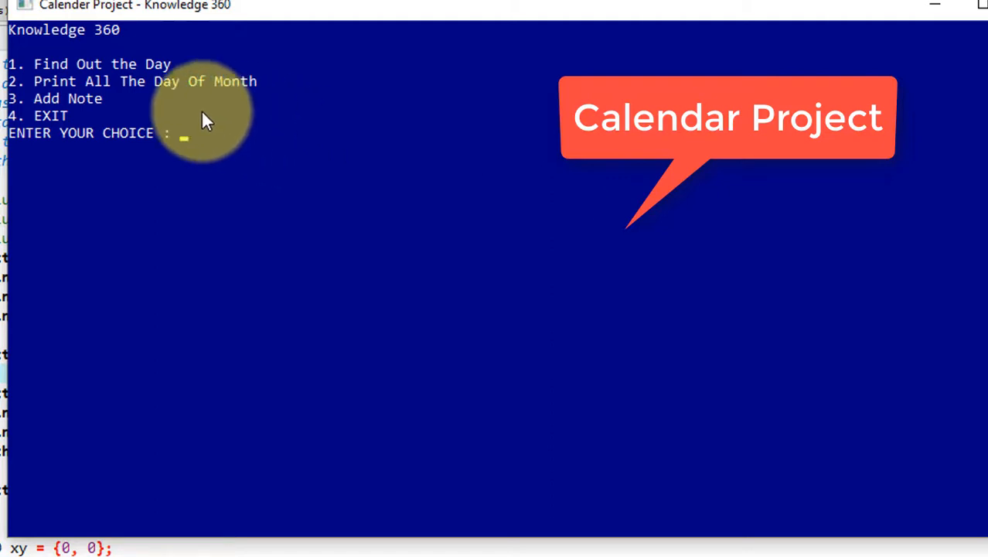
pyautogui.moveTo(255, 193)
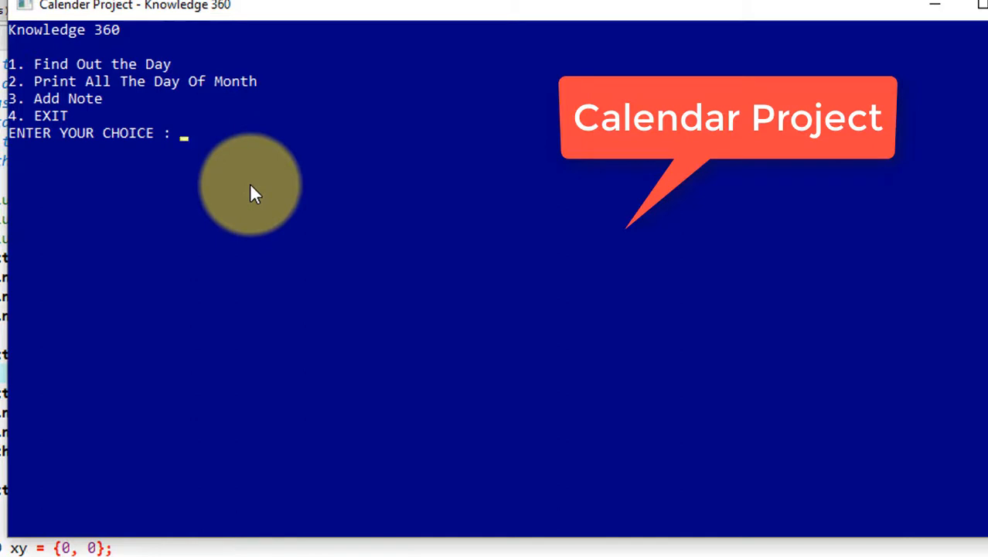
# Choose option 1 (find the day) and enter the date 08 06 2020 at the prompt.
pyautogui.write('1')
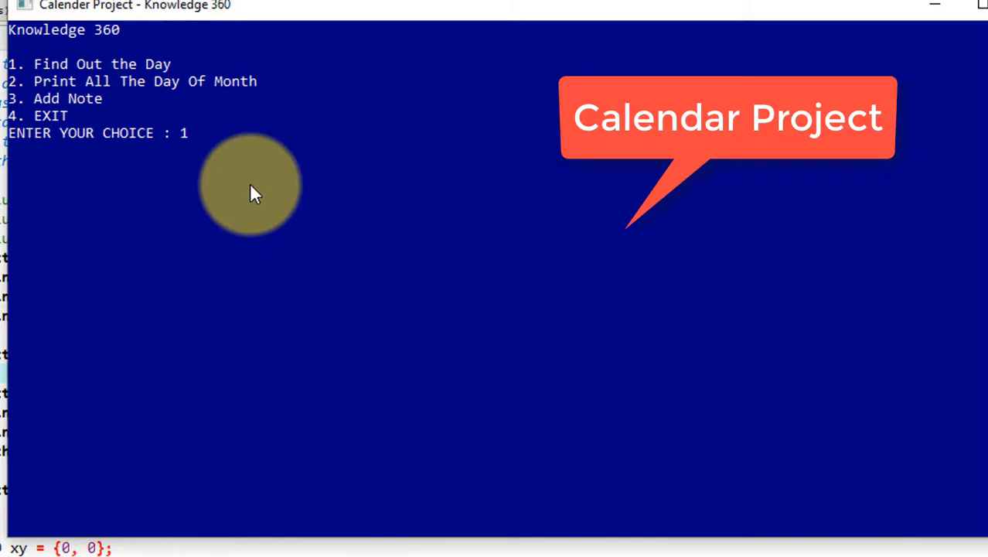
pyautogui.press('enter')
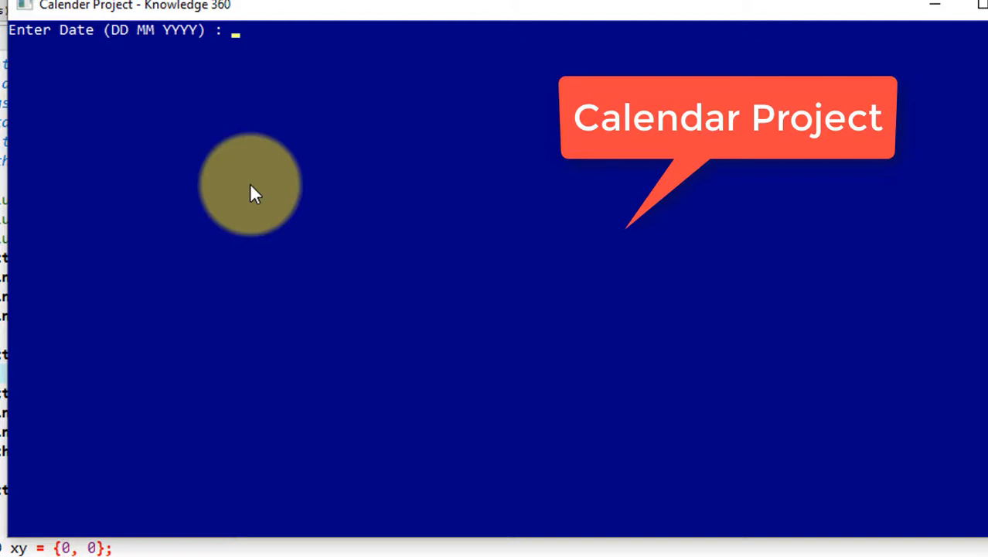
pyautogui.write('0')
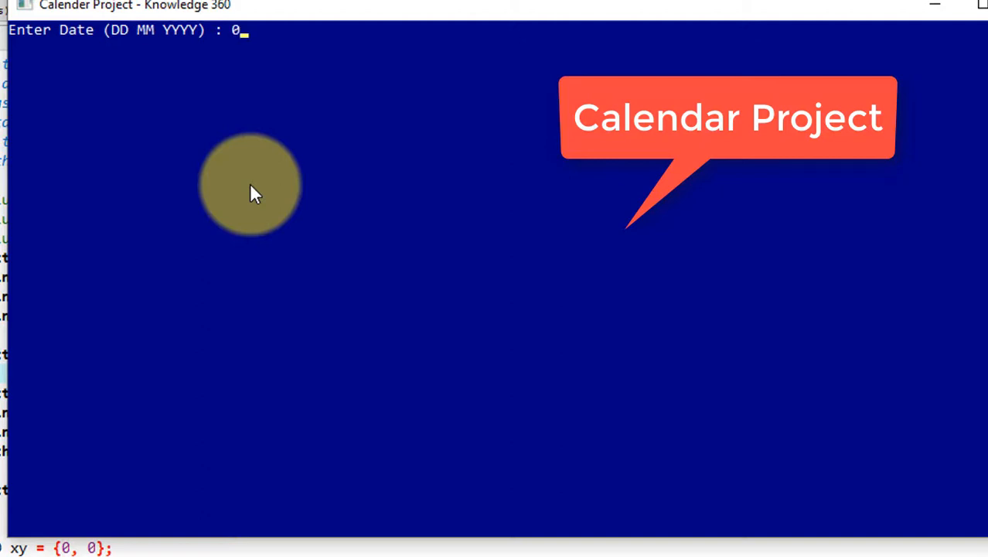
pyautogui.write('8')
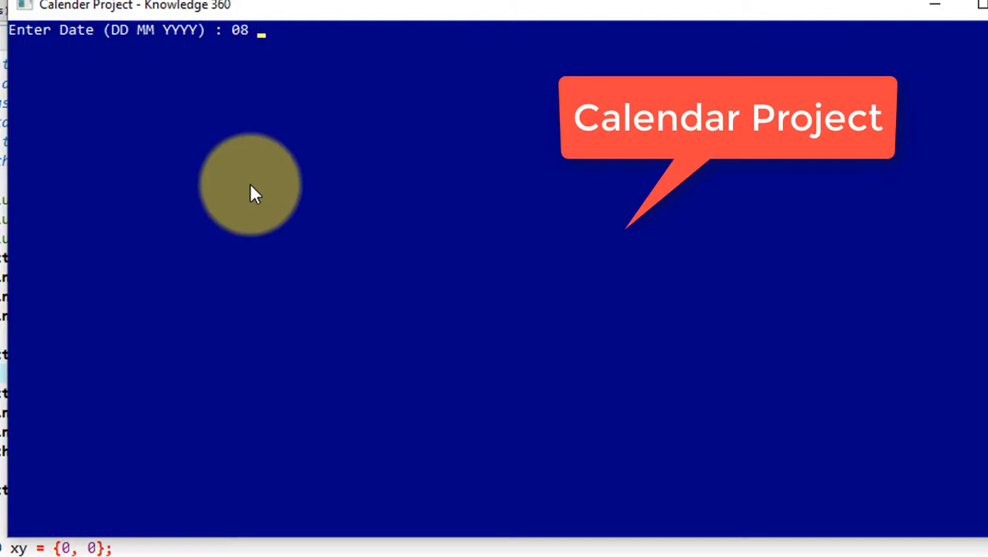
pyautogui.write('06 20')
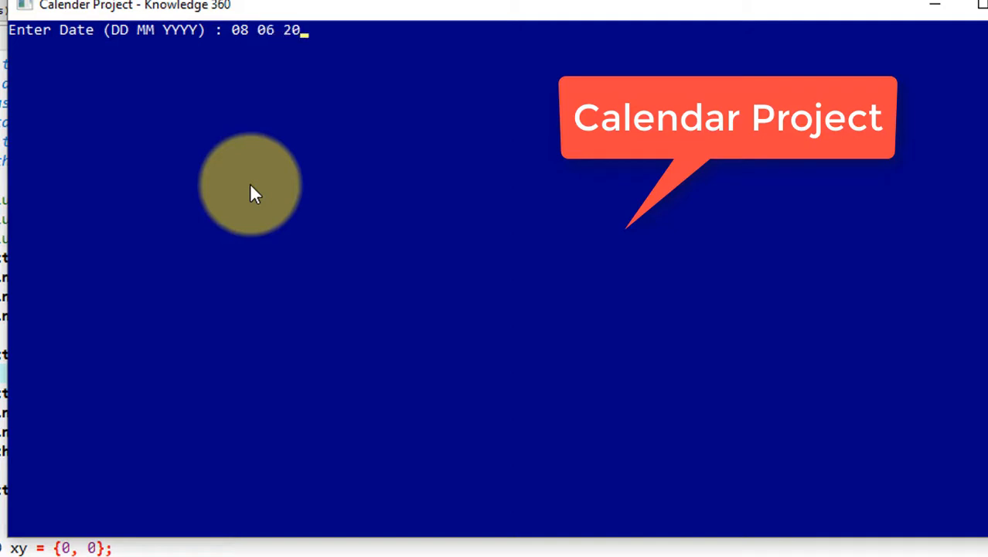
pyautogui.write('20')
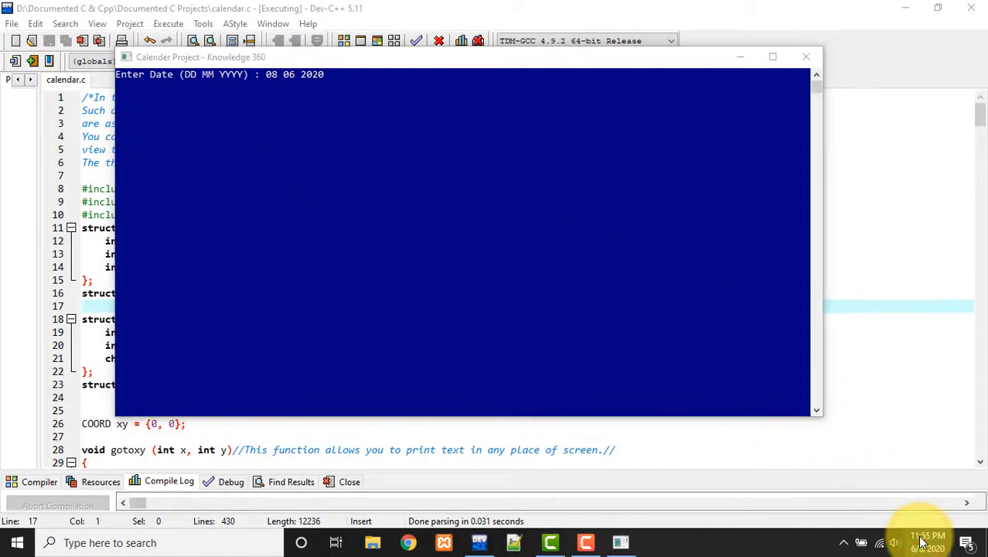
# Show the taskbar calendar for June 2020 to confirm June 8 is a Monday.
pyautogui.click(928, 542)
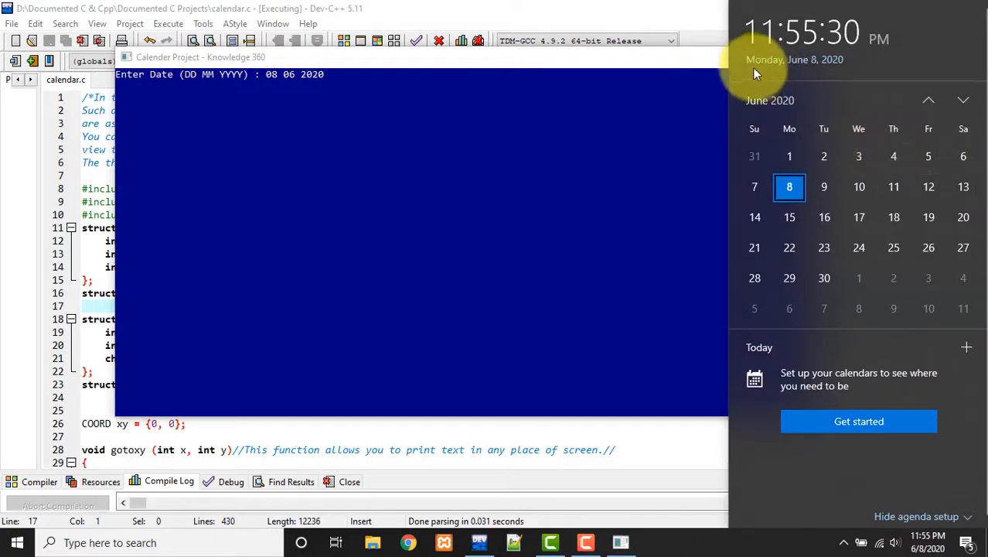
pyautogui.click(471, 109)
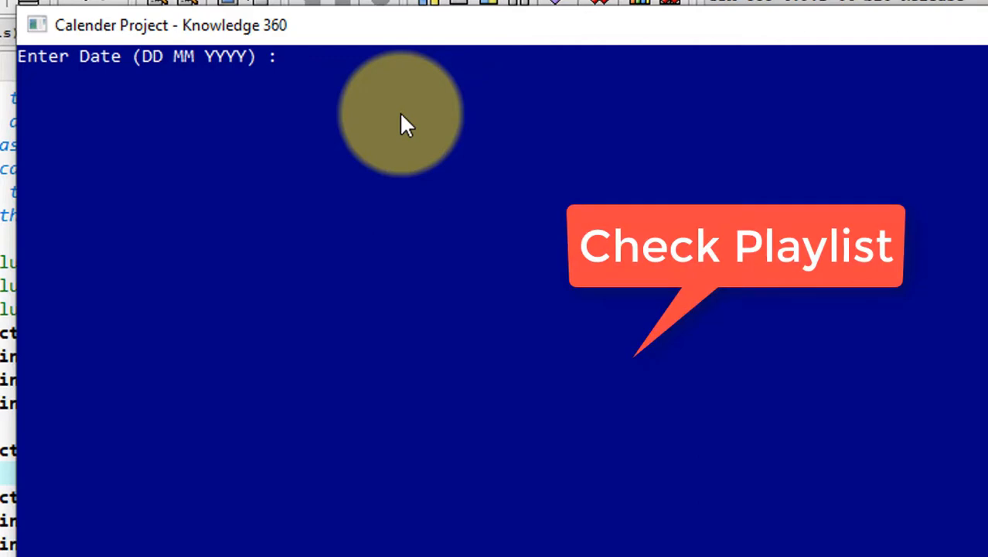
# Submit the date 10 01 2018 and get the result Day Is: Wednesday.
pyautogui.write('10 01')
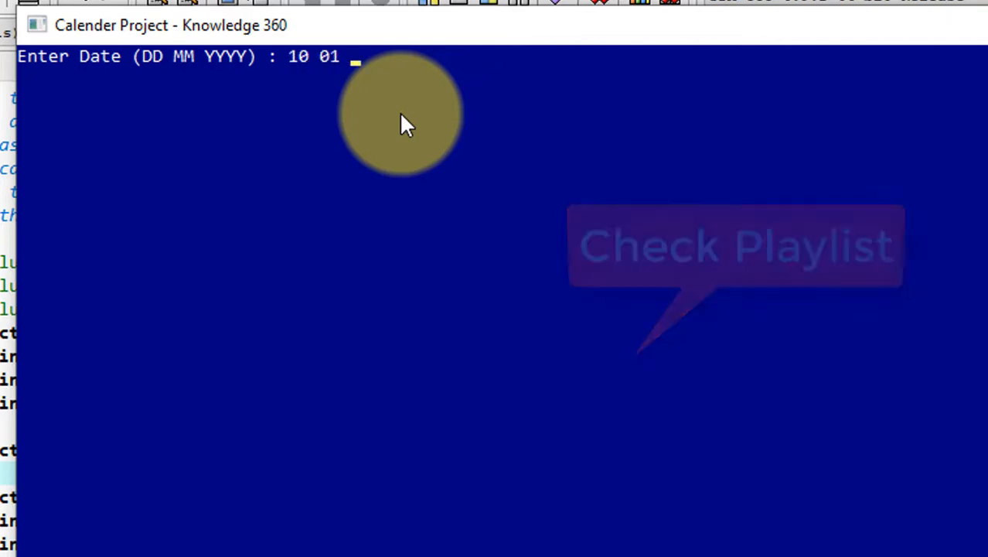
pyautogui.write('2018')
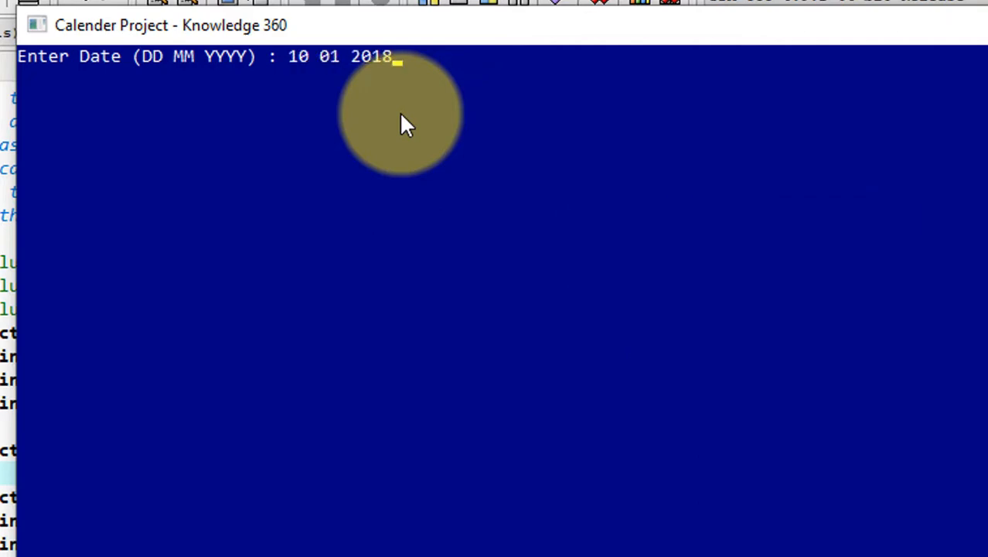
pyautogui.press('enter')
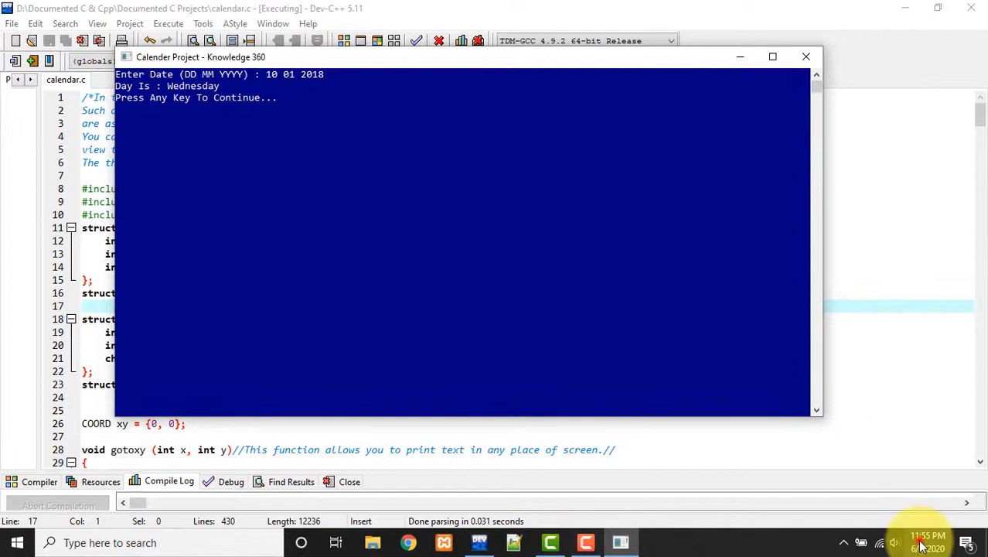
# Navigate the taskbar calendar back to January 2018, where the 10th shows as Wednesday.
pyautogui.click(928, 535)
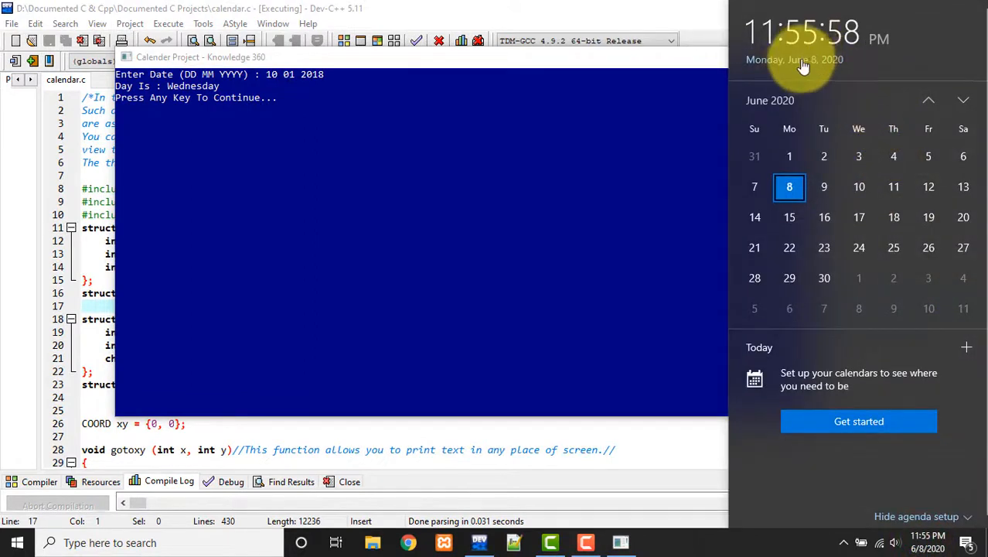
pyautogui.click(770, 101)
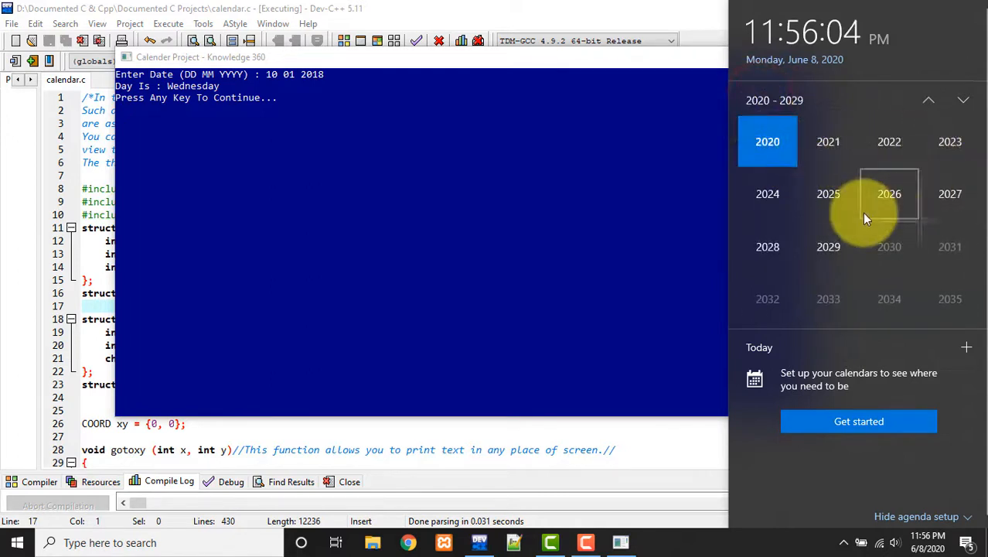
pyautogui.click(928, 99)
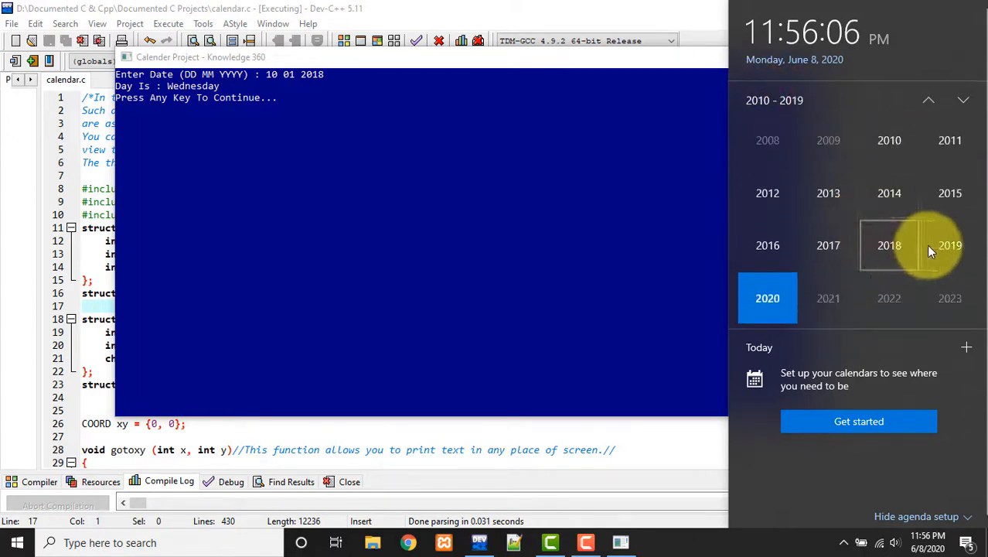
pyautogui.click(950, 244)
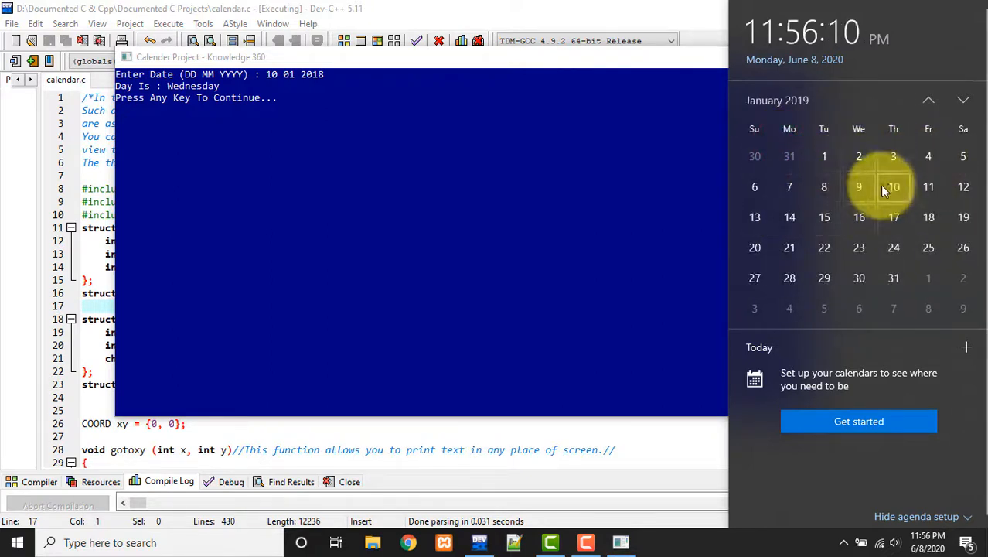
pyautogui.click(894, 186)
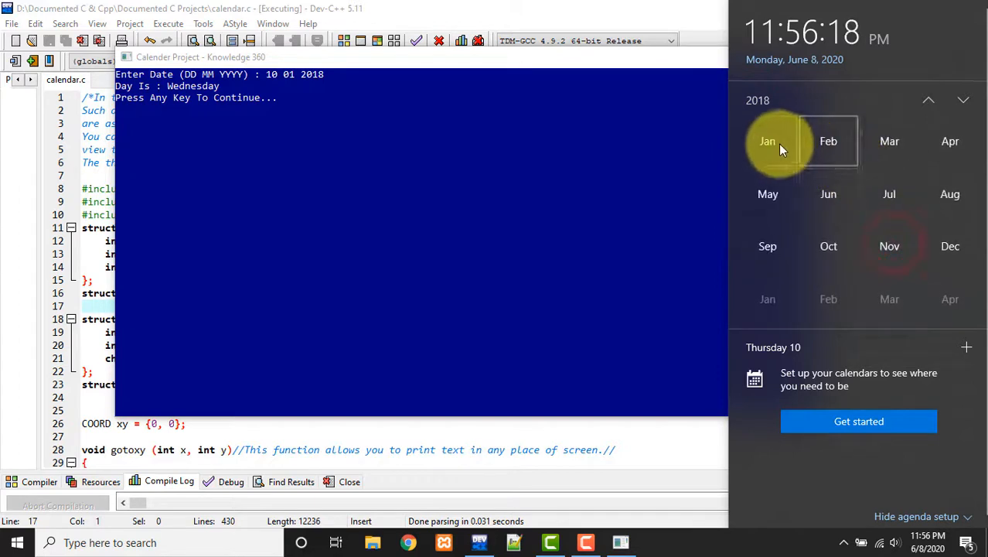
pyautogui.click(767, 141)
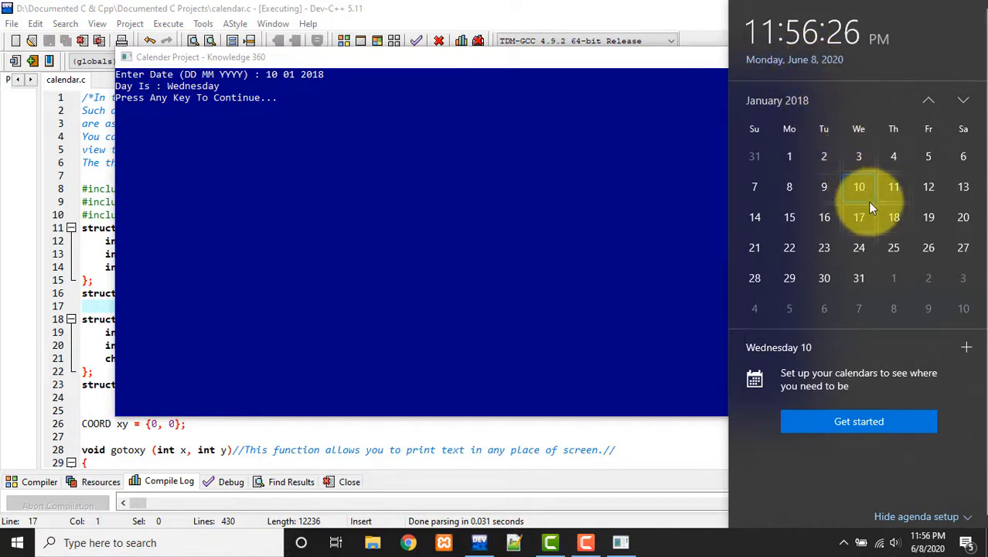
pyautogui.moveTo(858, 131)
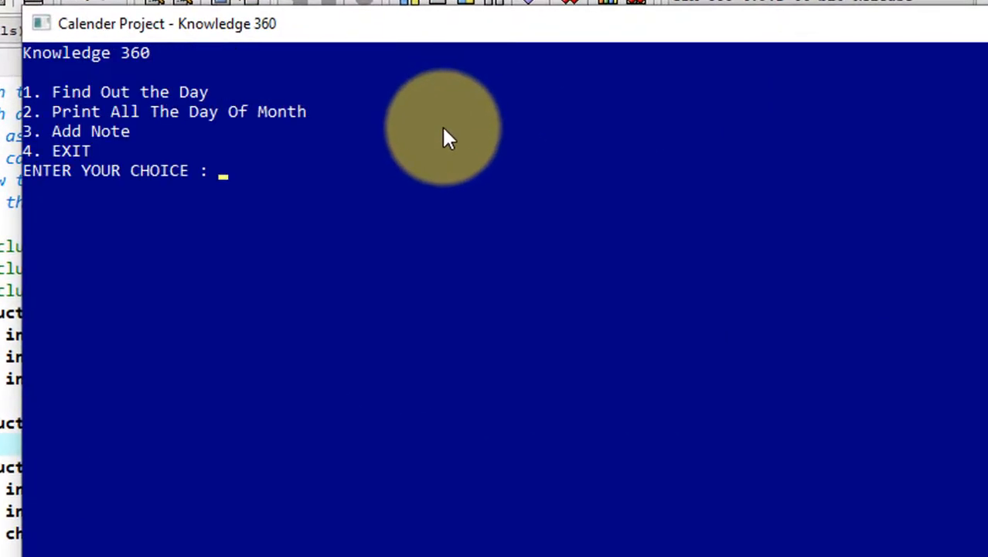
# Check the date 35 06 2020 via option 1, get Invalid Date, and return to the menu.
pyautogui.write('1')
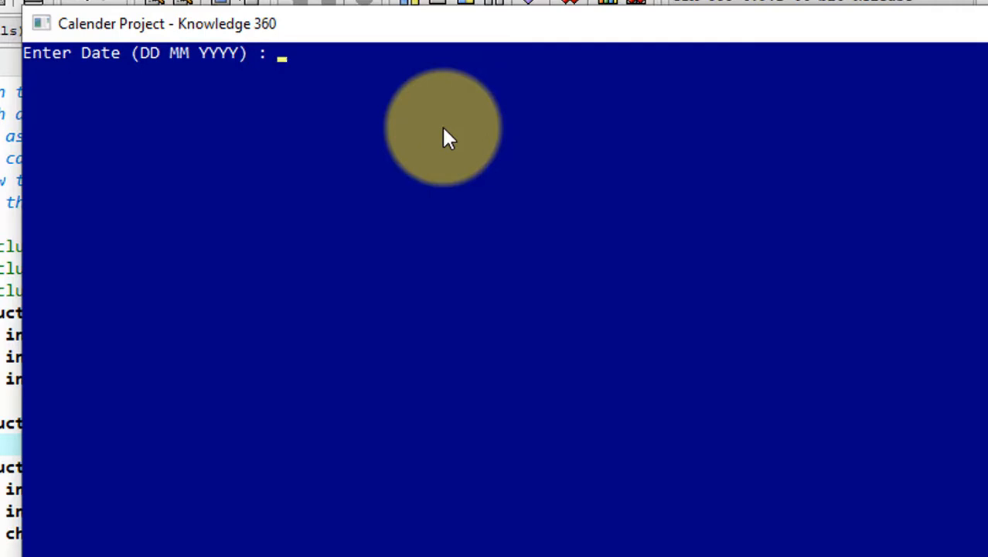
pyautogui.write('35')
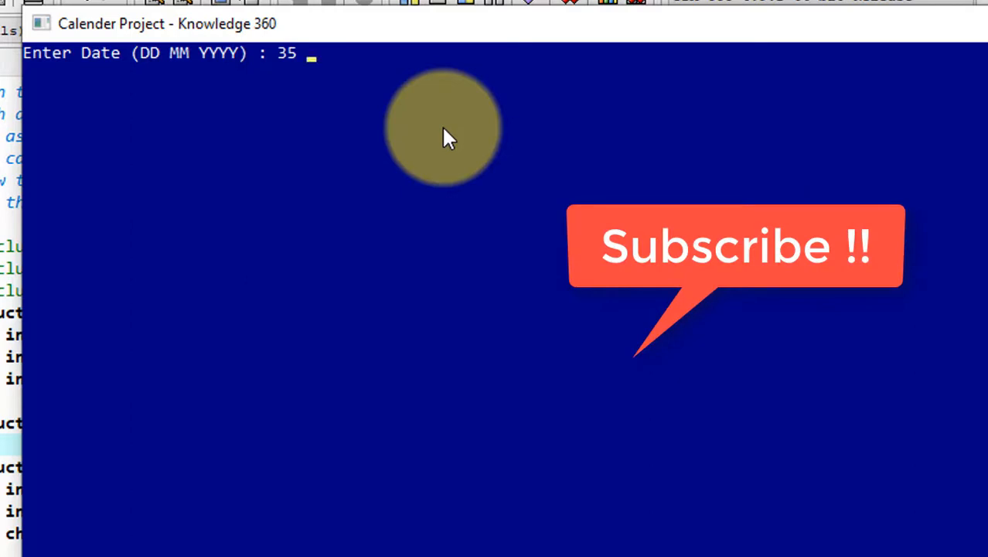
pyautogui.write('06')
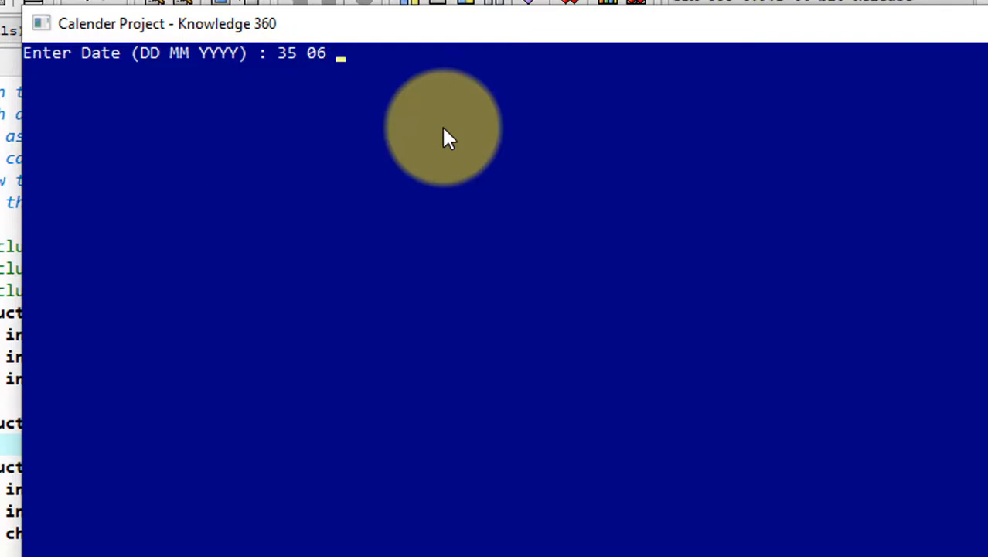
pyautogui.write('2020')
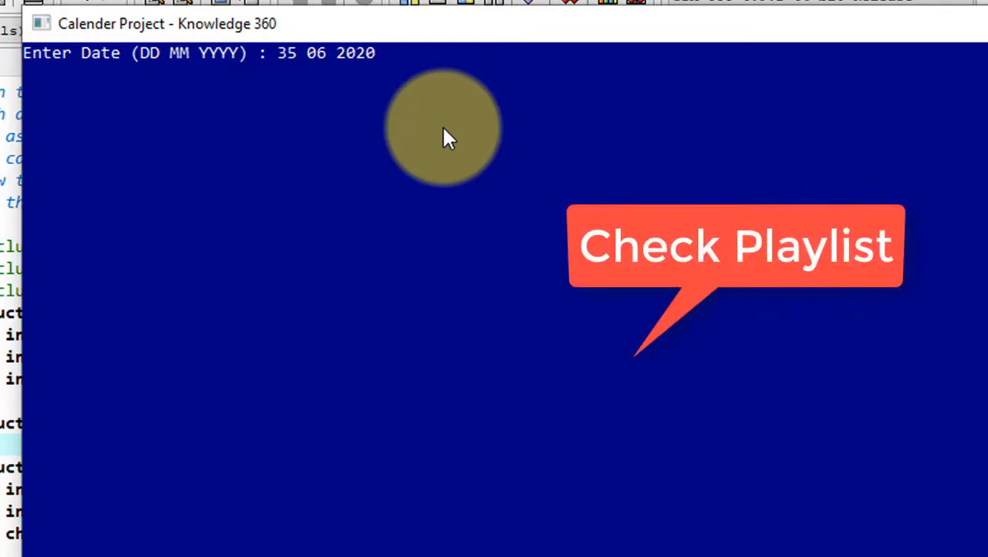
pyautogui.press('enter')
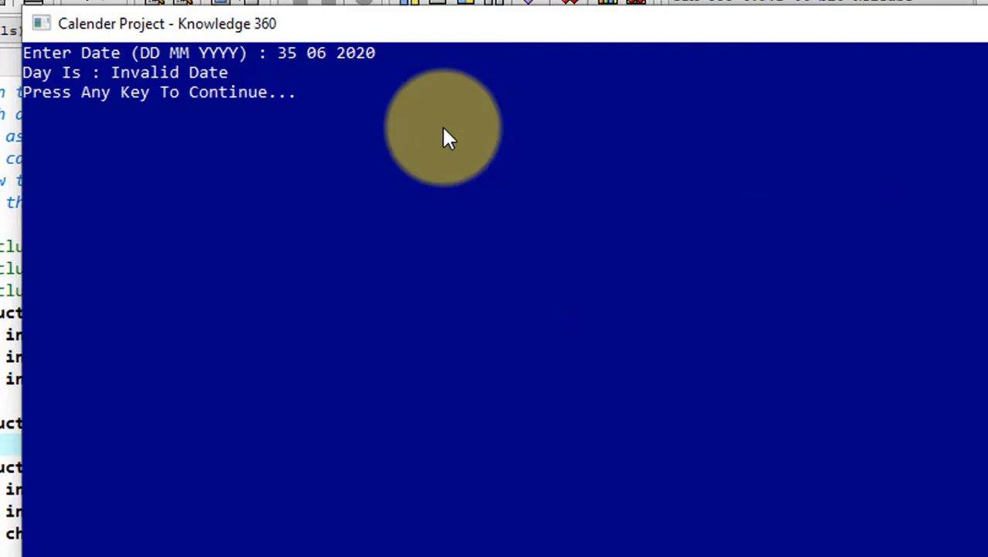
pyautogui.press('enter')
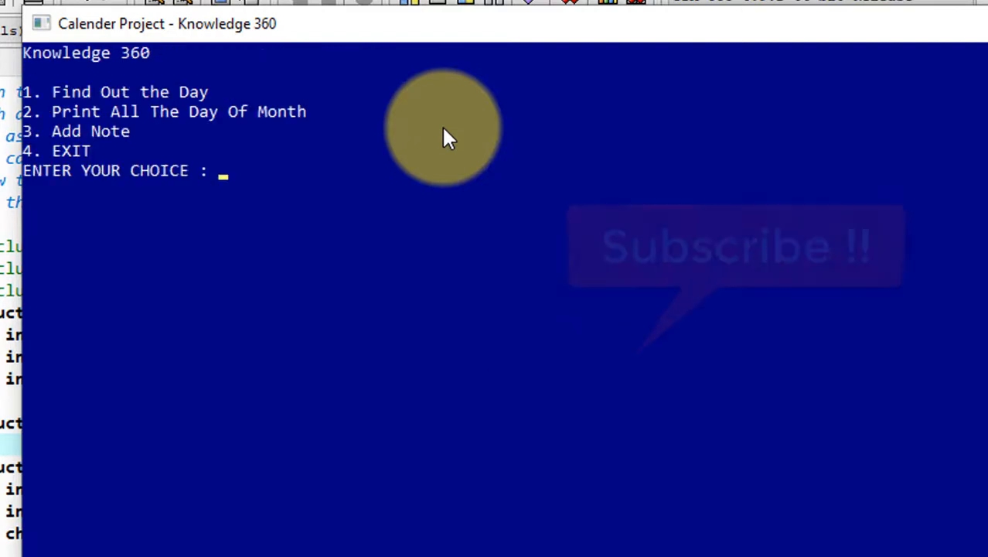
# Check the date 08 15 2020 via option 1, get Invalid Month Value, and return to the menu.
pyautogui.write('1')
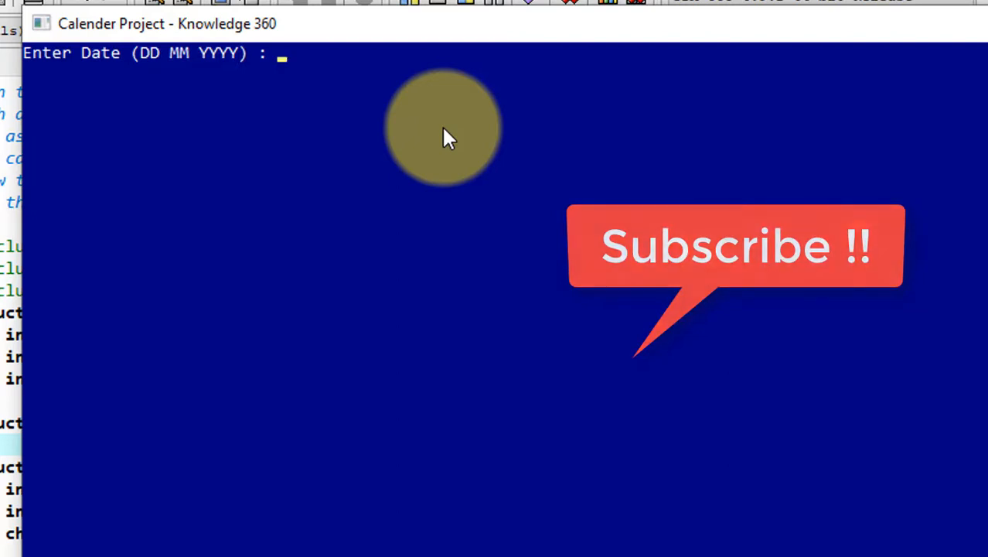
pyautogui.write('08')
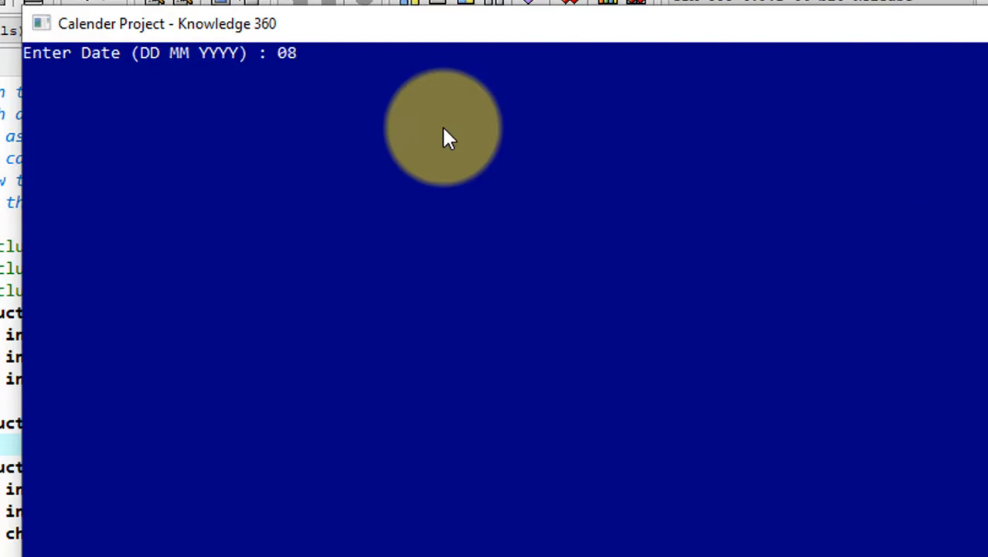
pyautogui.write('1')
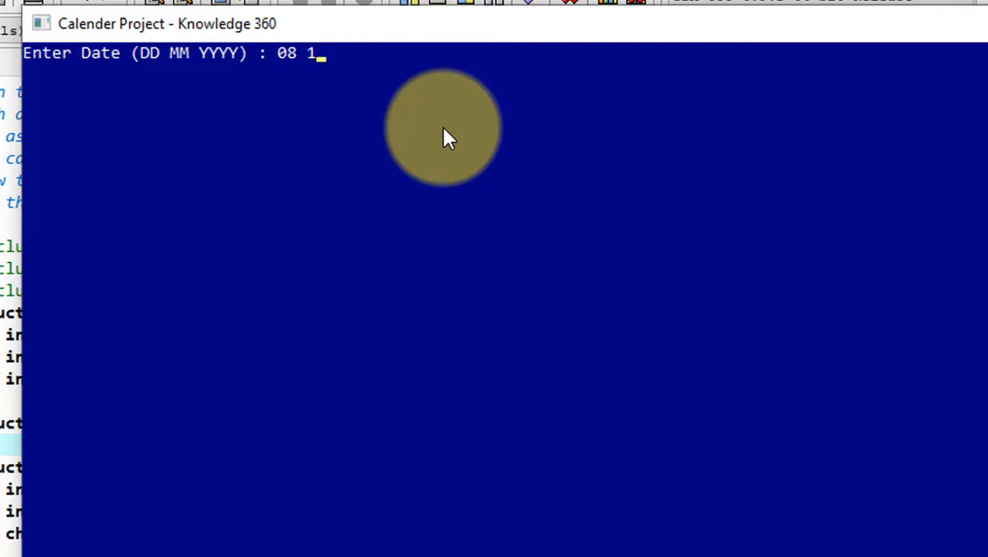
pyautogui.write('5 202')
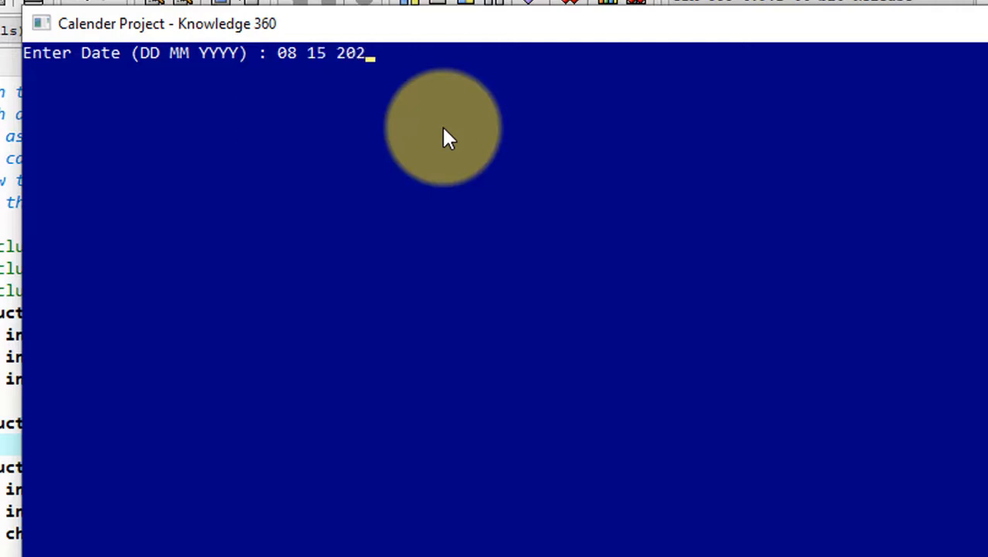
pyautogui.write('0')
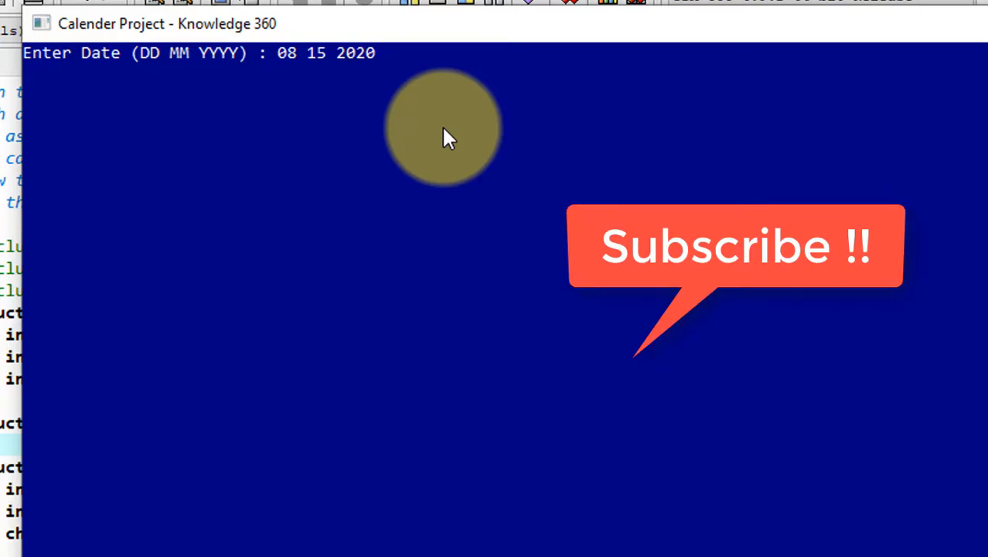
pyautogui.press('enter')
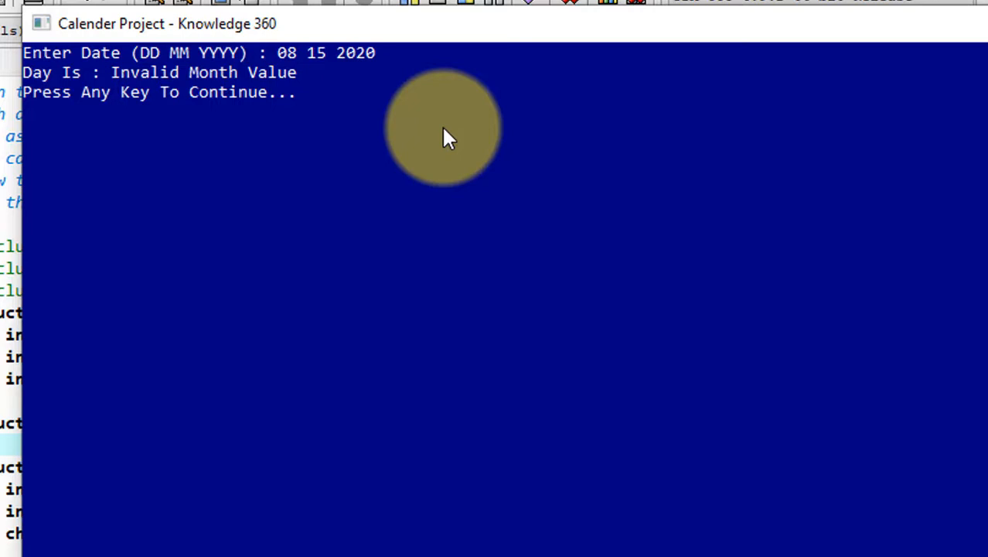
pyautogui.press('enter')
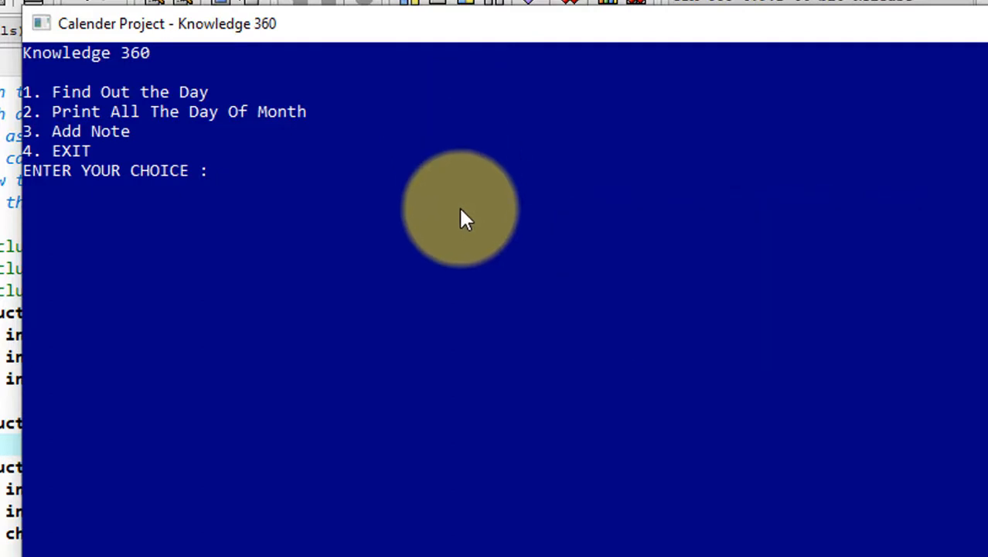
# Via option 3, save the note 'Happy New Year' for 01/01 and return to the menu.
pyautogui.write('3')
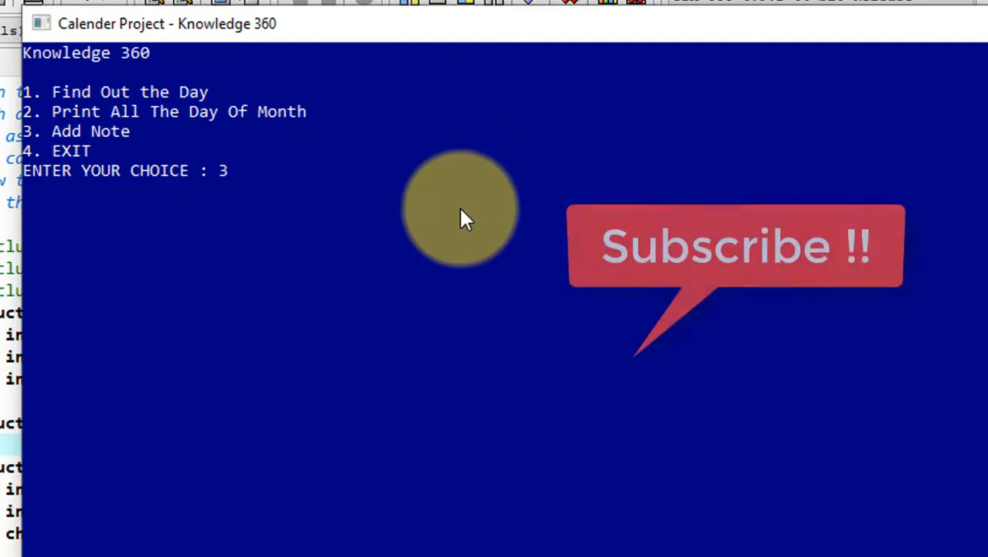
pyautogui.press('enter')
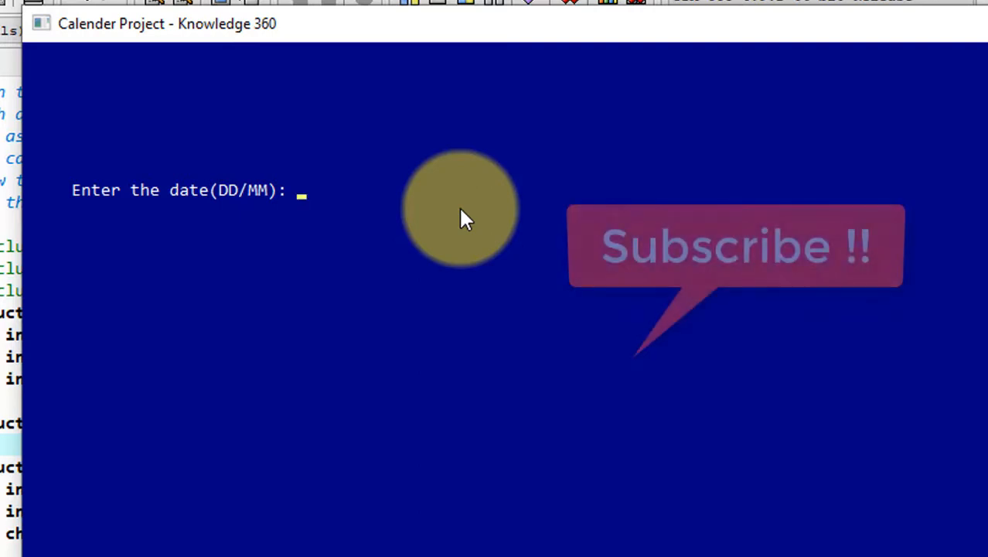
pyautogui.write('0')
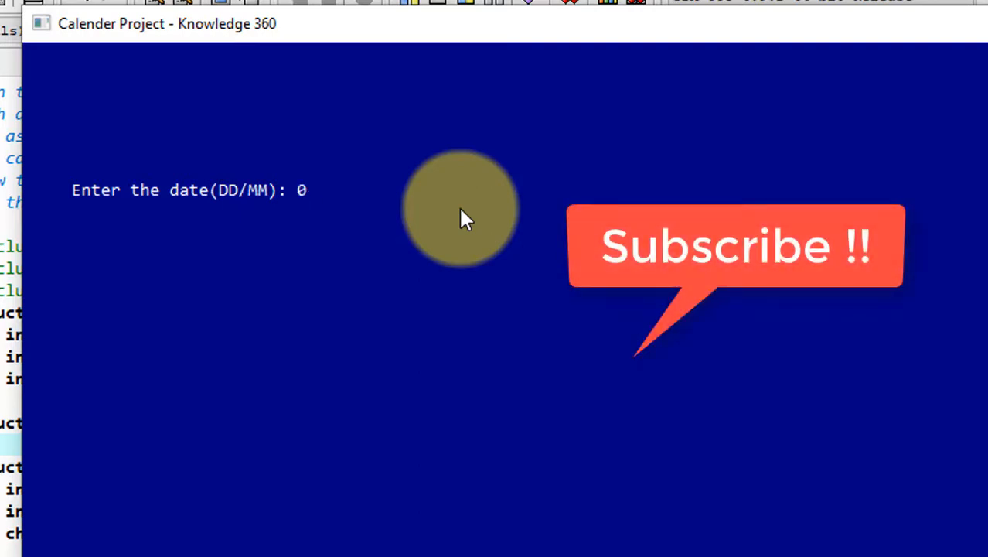
pyautogui.write('1/')
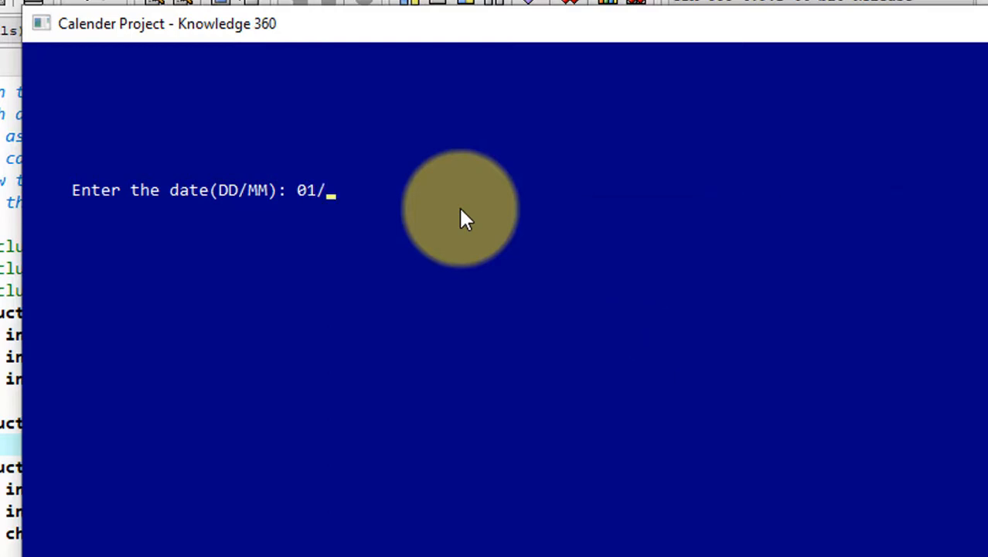
pyautogui.write('01')
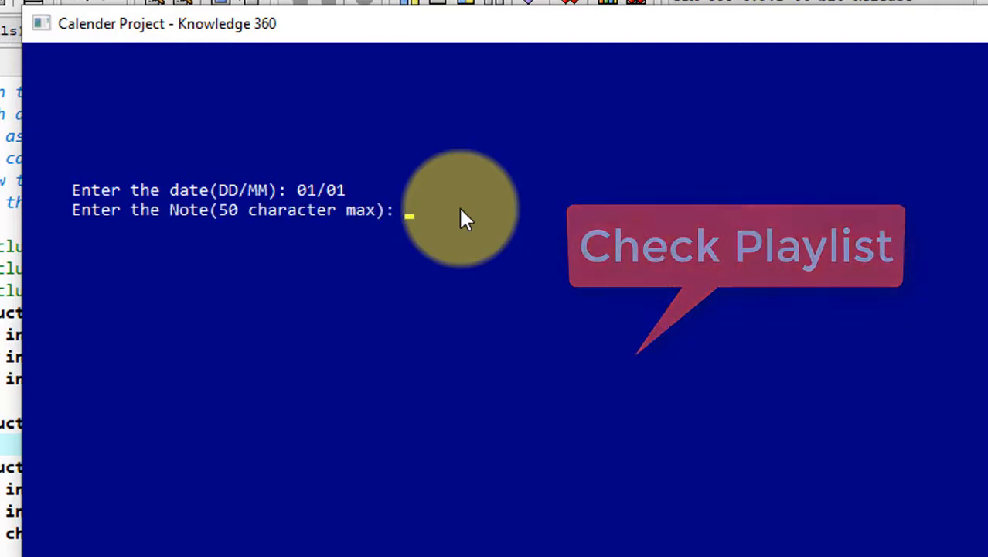
pyautogui.write('Happy,')
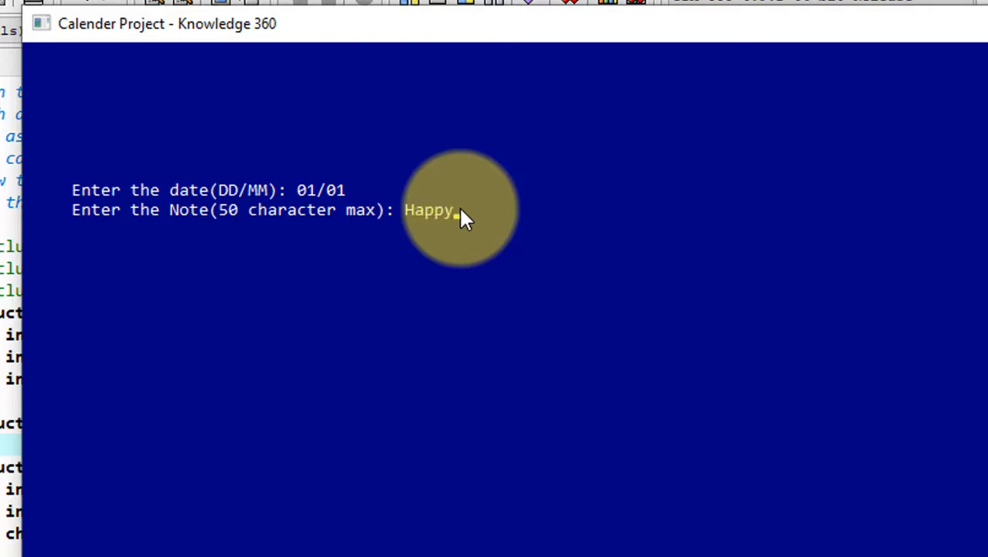
pyautogui.write('New Yea')
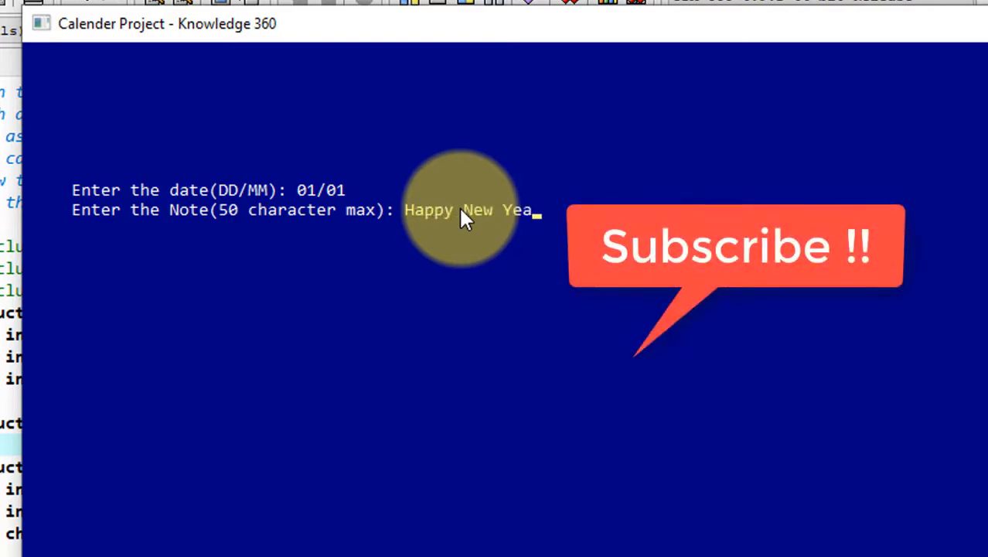
pyautogui.press('enter')
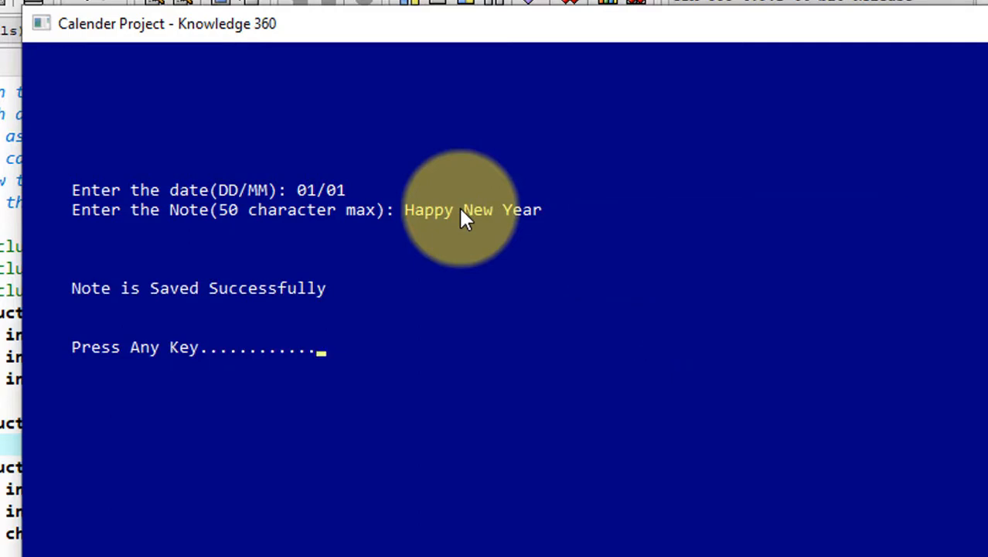
pyautogui.press('enter')
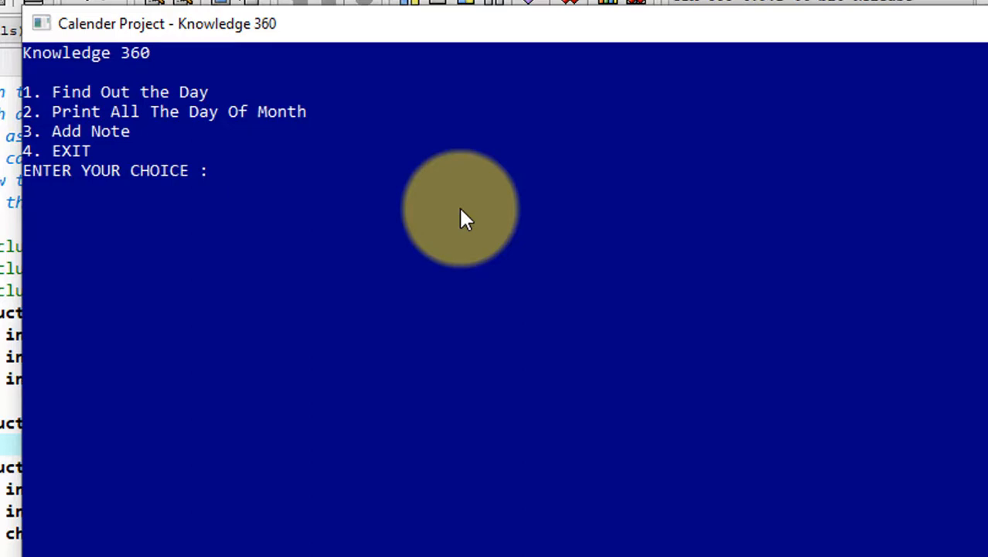
# Via option 2, request the month view for 01 2020 so the console prints the calendar grid.
pyautogui.write('2')
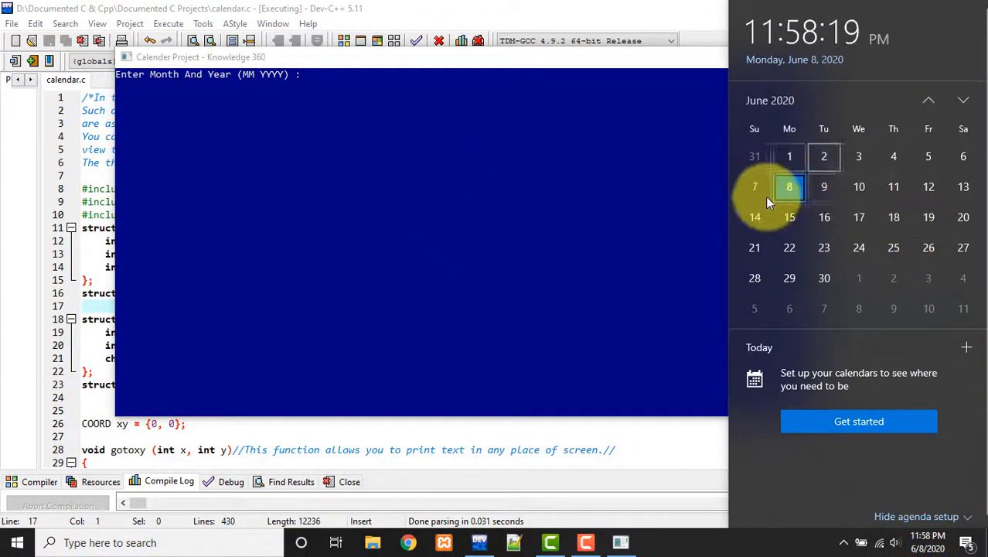
pyautogui.moveTo(408, 105)
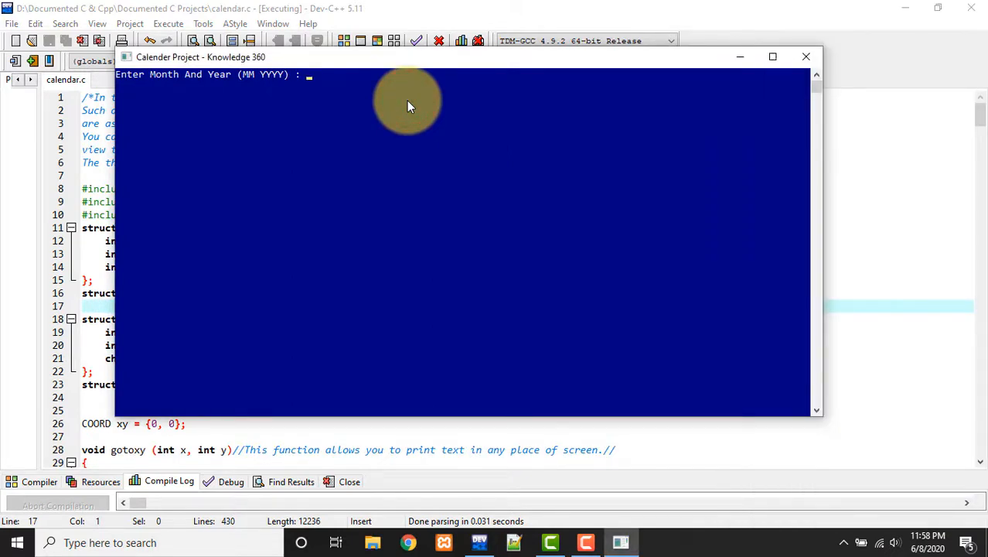
pyautogui.write('01 2020')
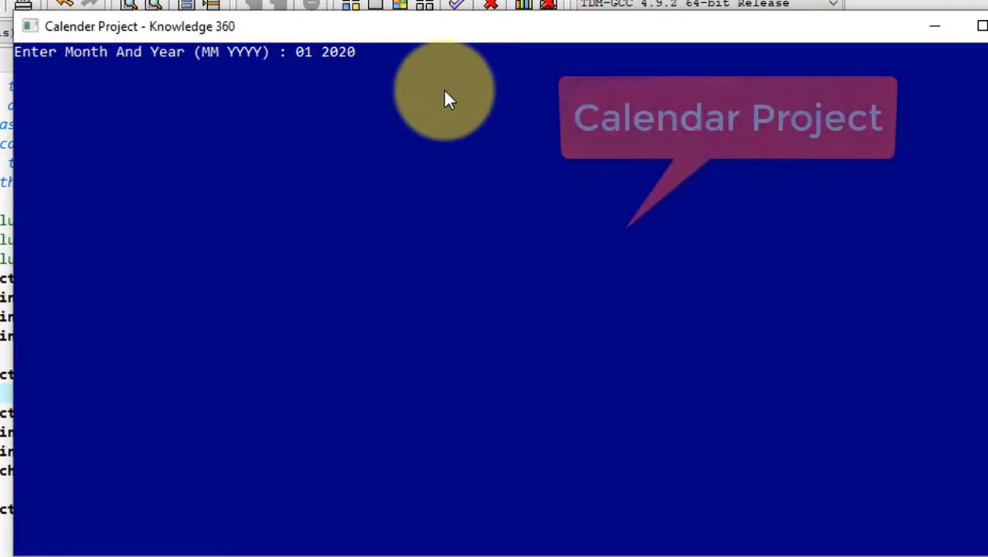
pyautogui.press('enter')
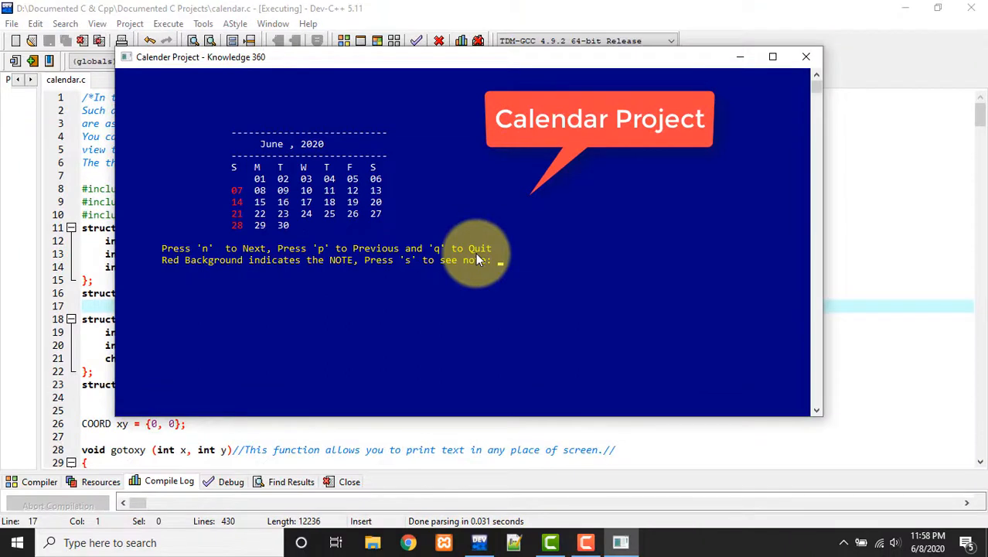
pyautogui.moveTo(587, 342)
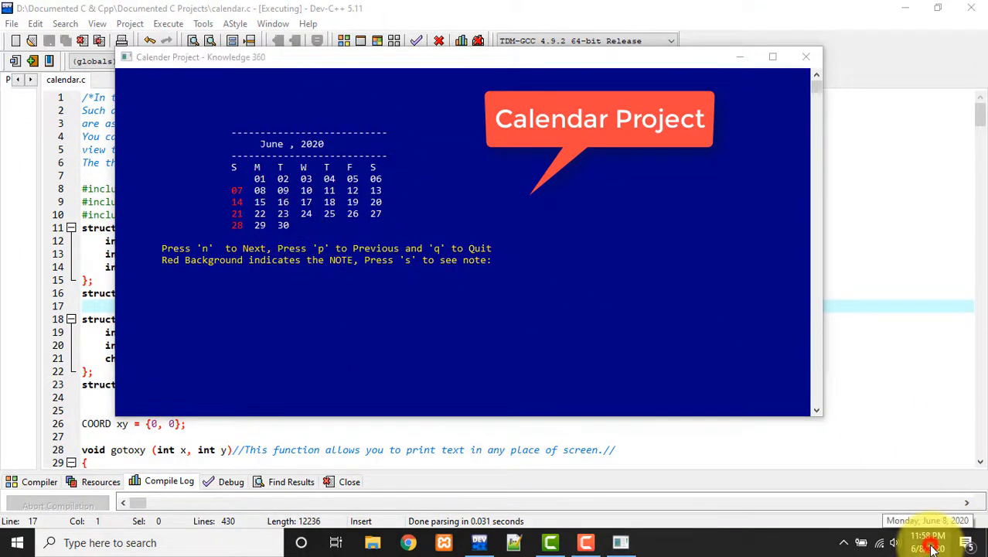
# Show the taskbar calendar's June 2020 beside the console's June 2020 month view.
pyautogui.click(928, 535)
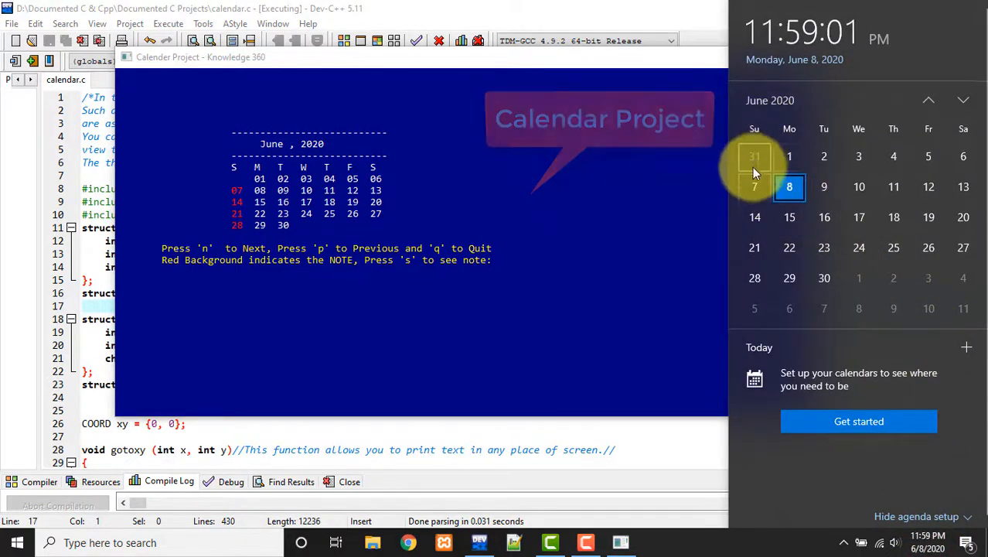
pyautogui.moveTo(755, 248)
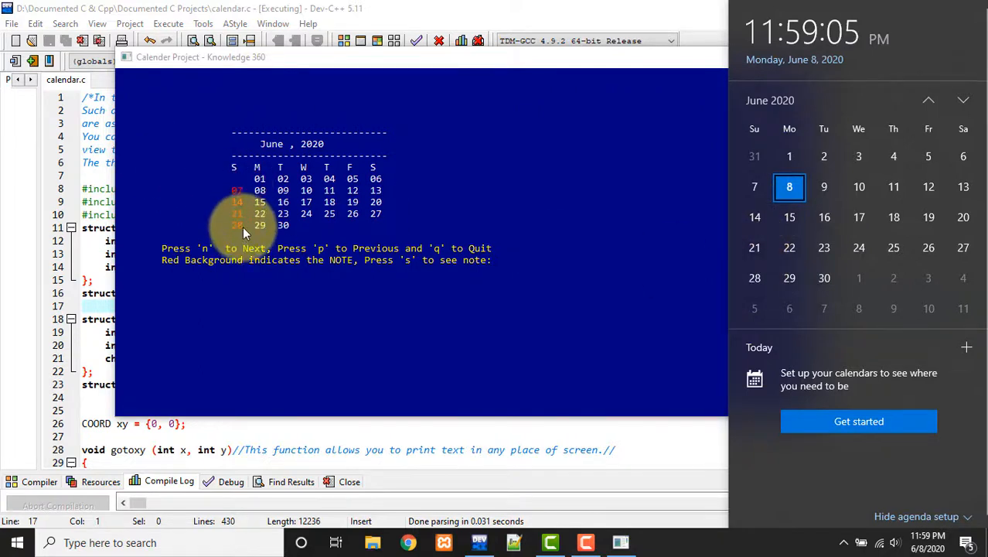
pyautogui.moveTo(538, 271)
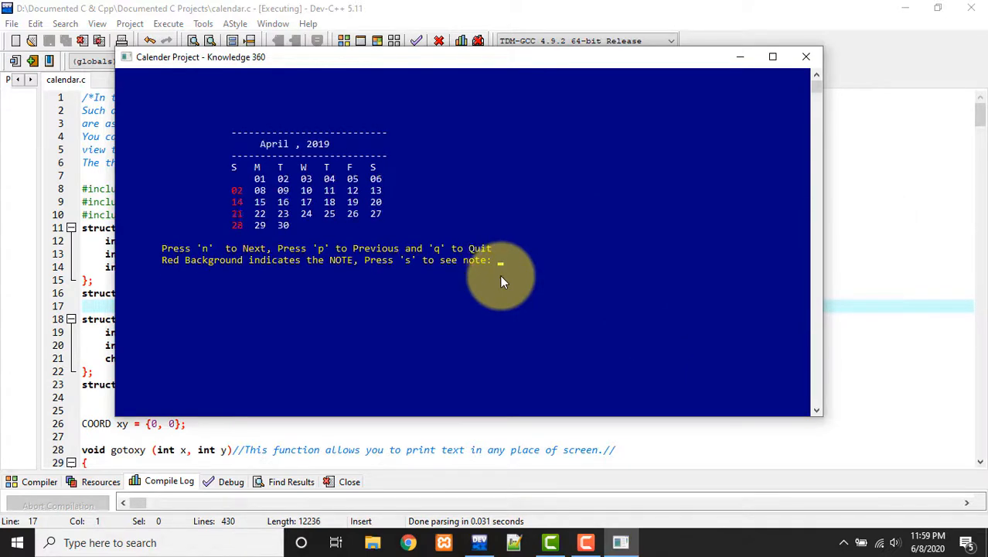
# Page the month view backward with 'p' through April 2019 and February 2018 to November 2017.
pyautogui.press('p')
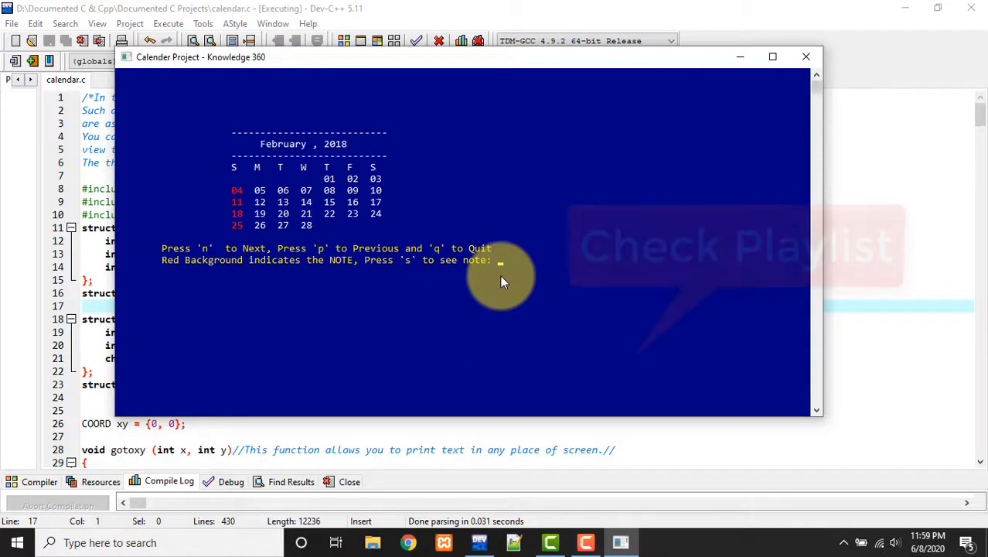
pyautogui.press('p')
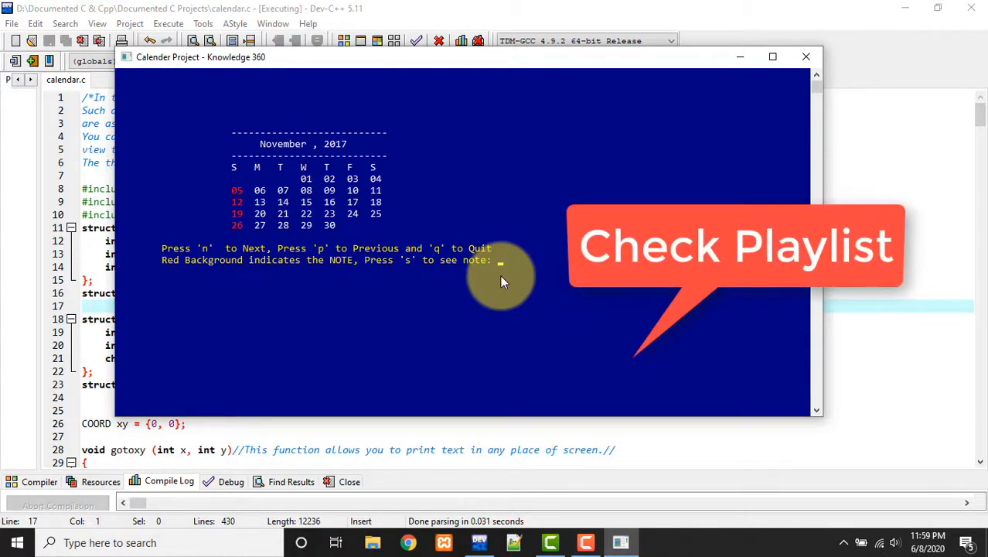